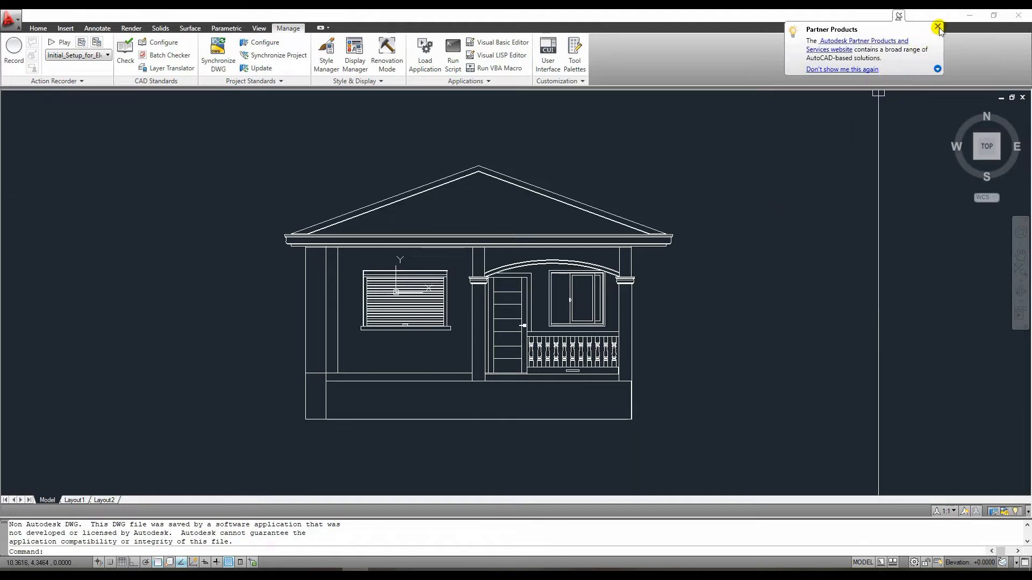
- Dismiss the Partner Products balloon so the house elevation is unobstructed
{"action": "left_click", "coordinate": [937, 26]}
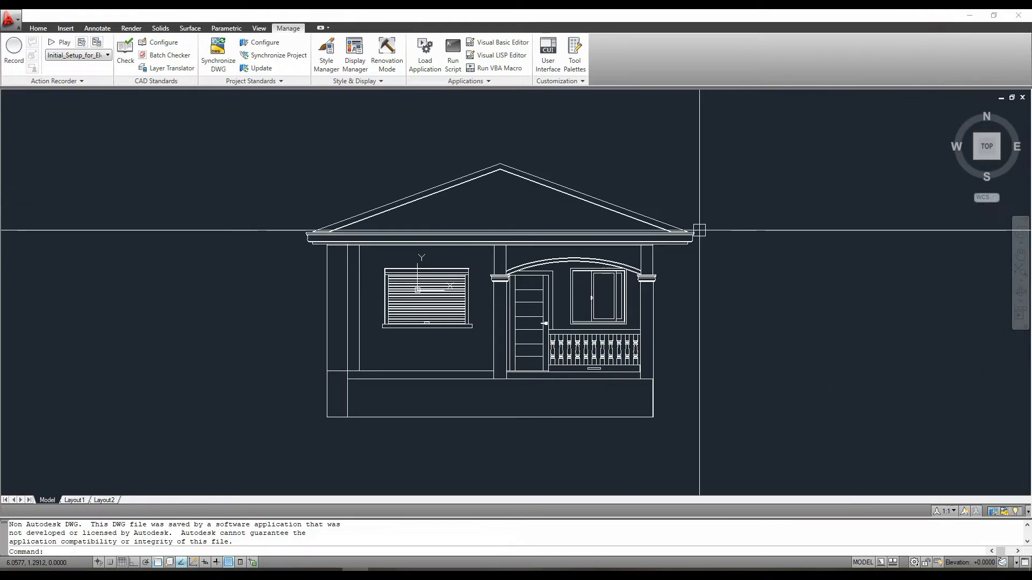
{"action": "mouse_move", "coordinate": [655, 439]}
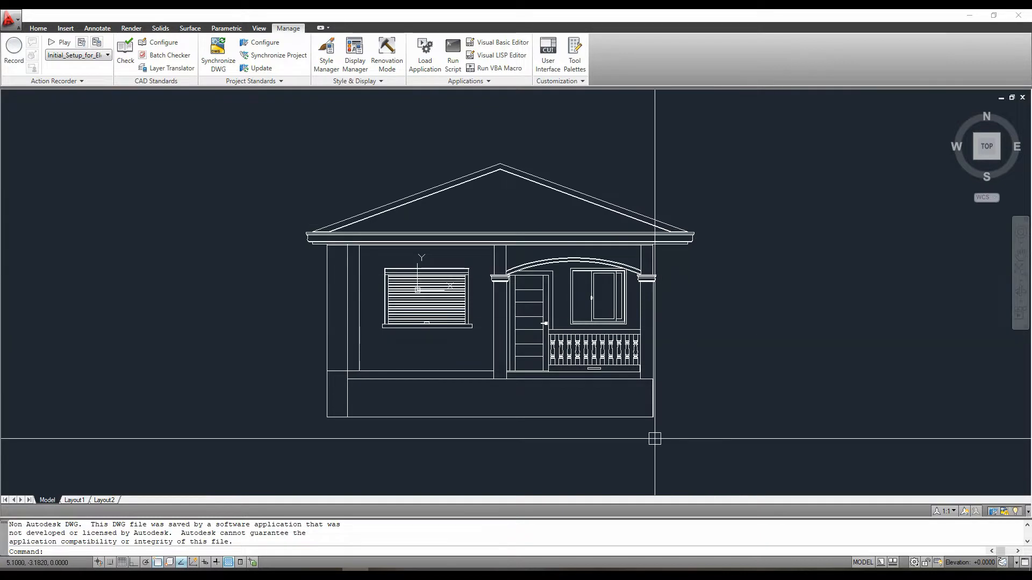
{"action": "mouse_move", "coordinate": [506, 490]}
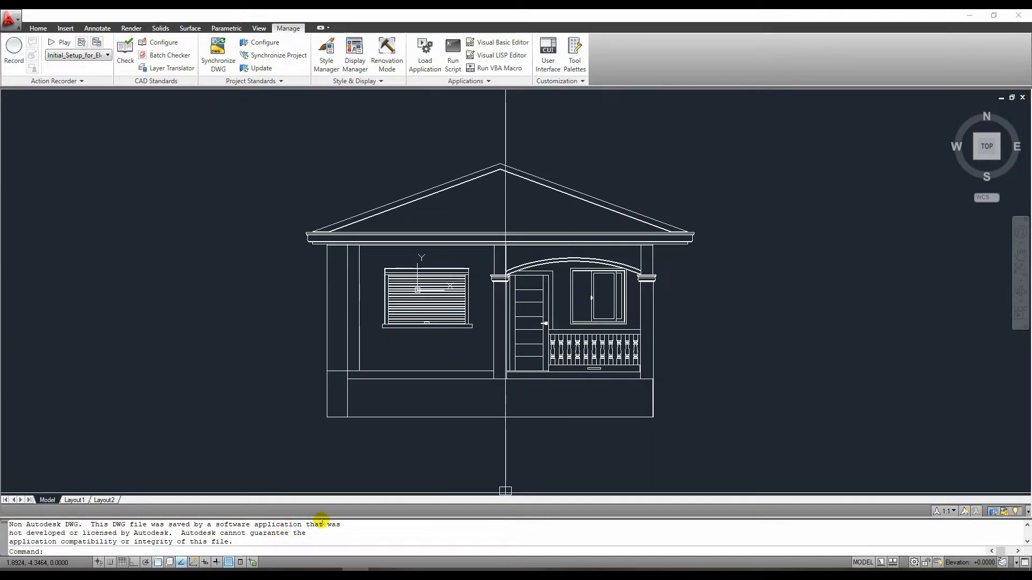
{"action": "mouse_move", "coordinate": [384, 406]}
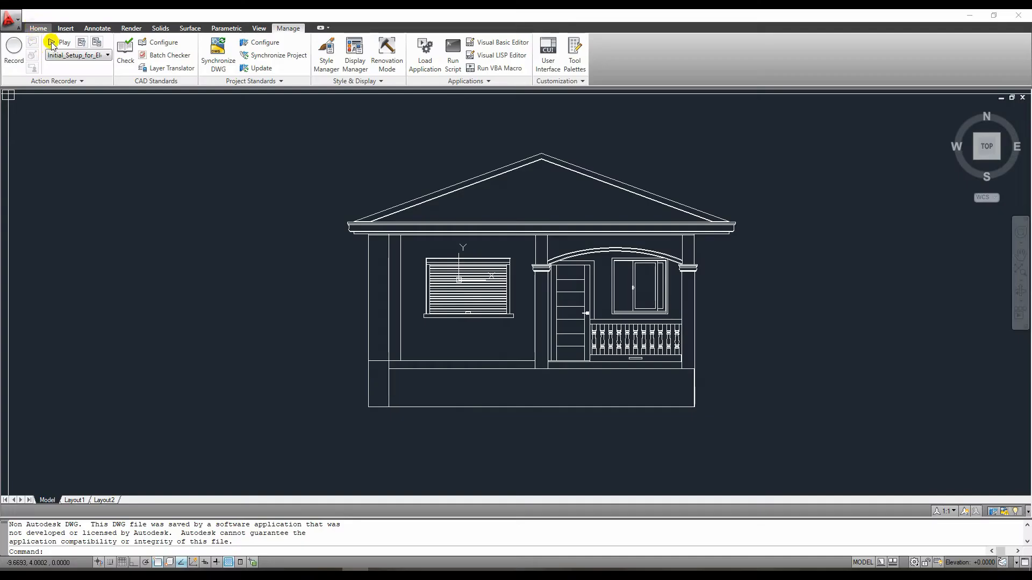
- Switch to the SketchUp house model and activate the Select tool
{"action": "left_click", "coordinate": [38, 28]}
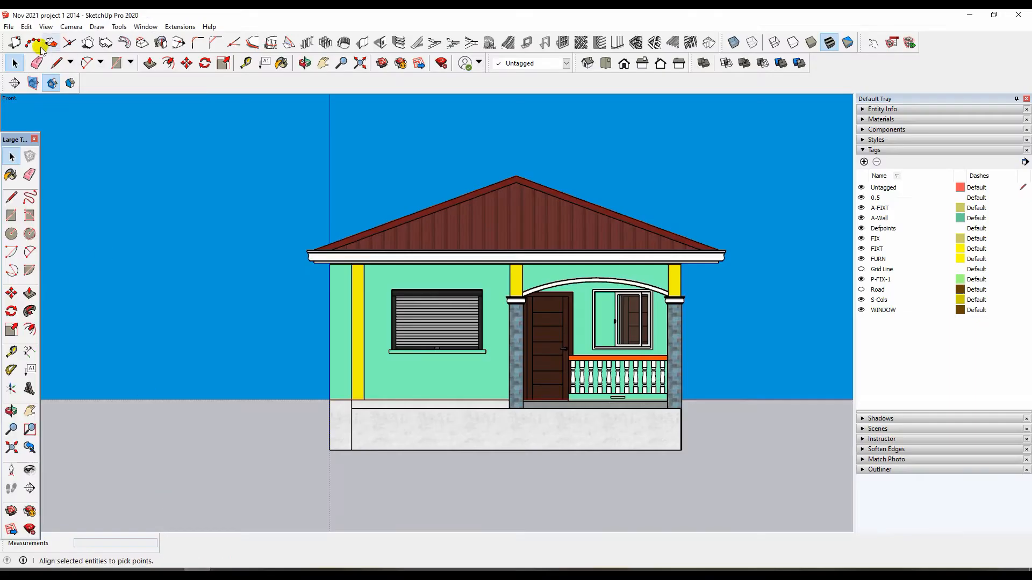
{"action": "left_click", "coordinate": [8, 25]}
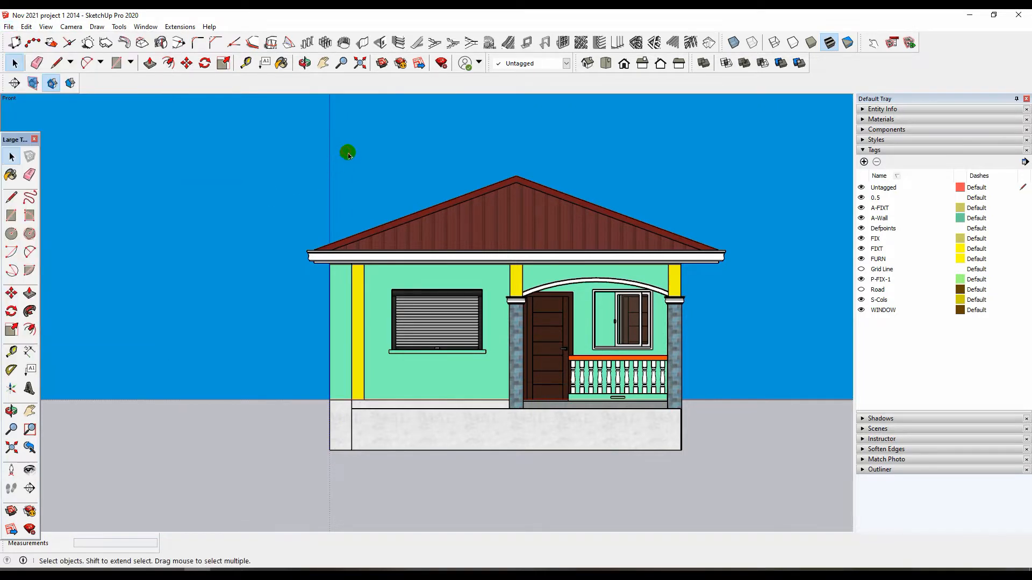
{"action": "mouse_move", "coordinate": [347, 151]}
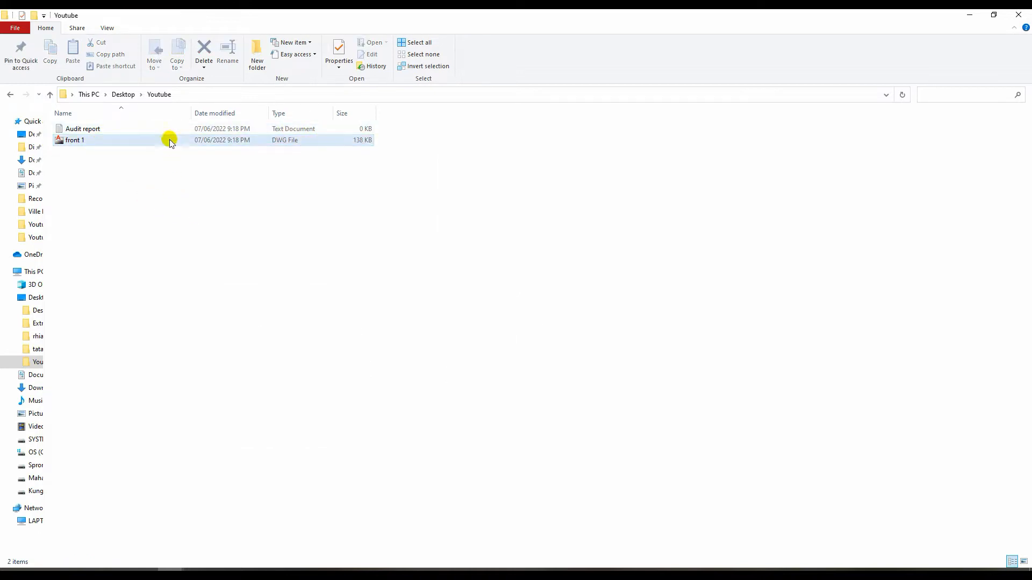
- Select the front 1 DWG file in the Youtube folder
{"action": "left_click", "coordinate": [74, 140]}
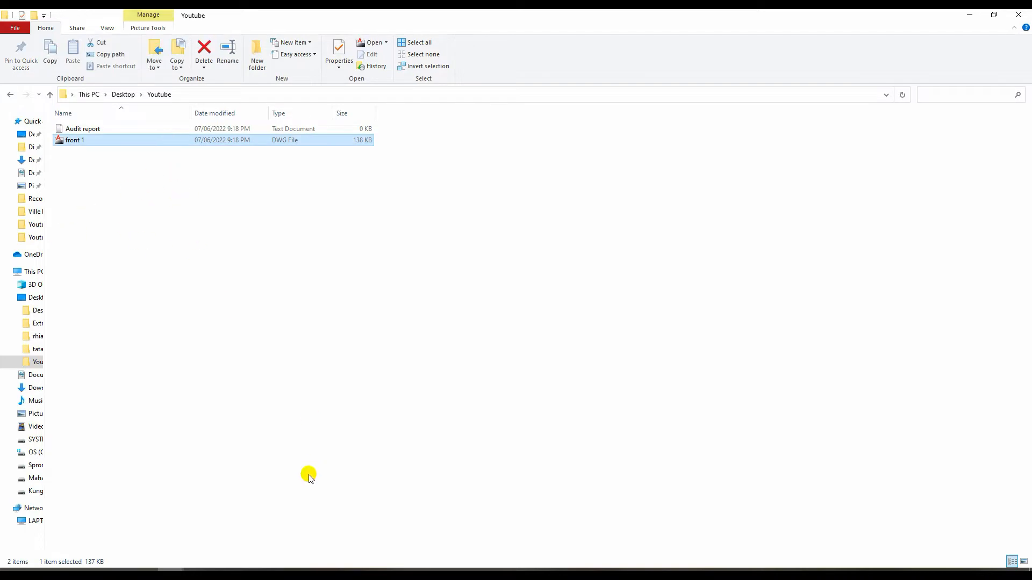
{"action": "double_click", "coordinate": [75, 140]}
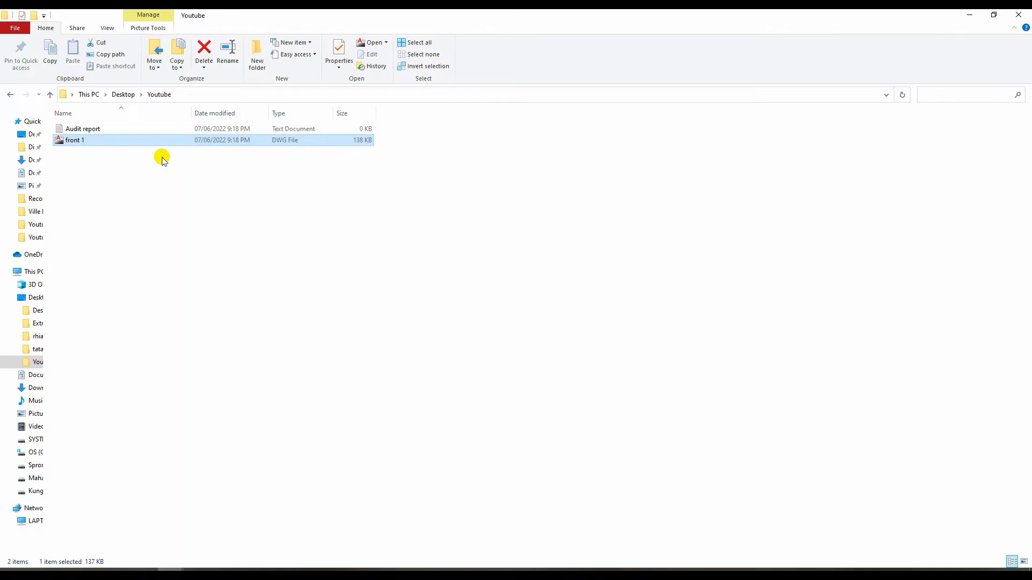
- Load front 1.dwg in AutoCAD and review its layers 0, ProfileEdges and SectionCutEdges
{"action": "double_click", "coordinate": [74, 140]}
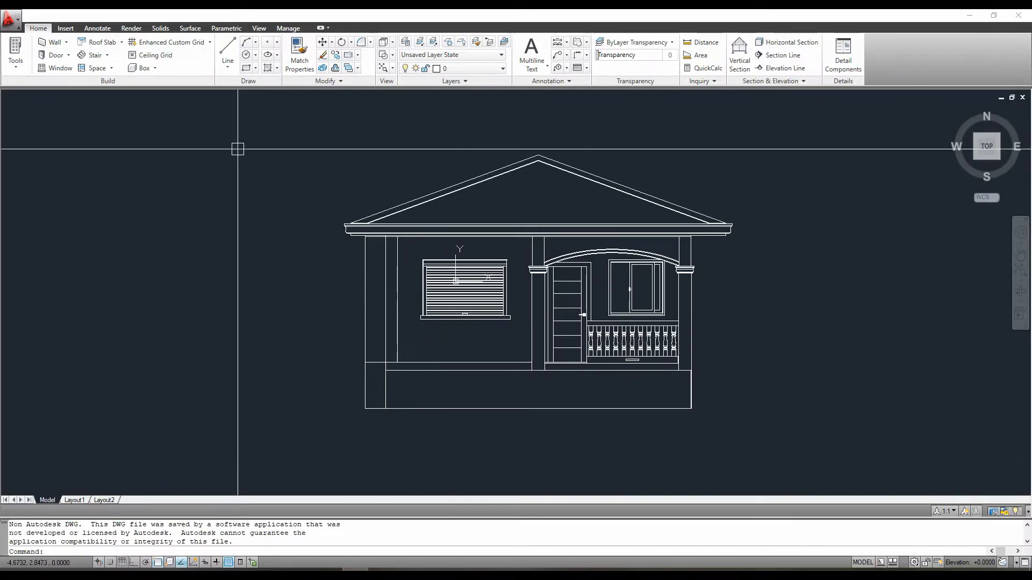
{"action": "left_click", "coordinate": [502, 55]}
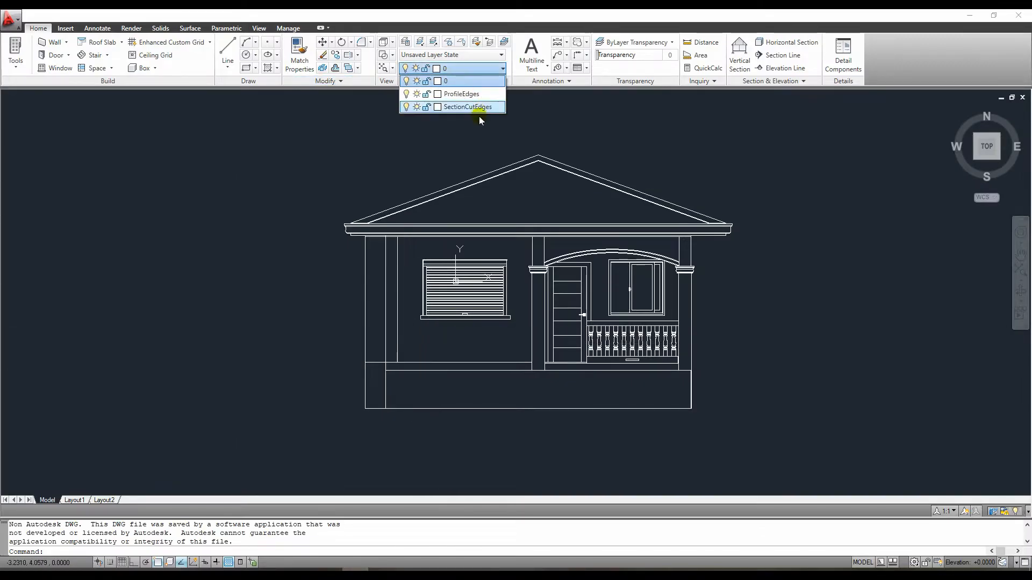
{"action": "mouse_move", "coordinate": [465, 87]}
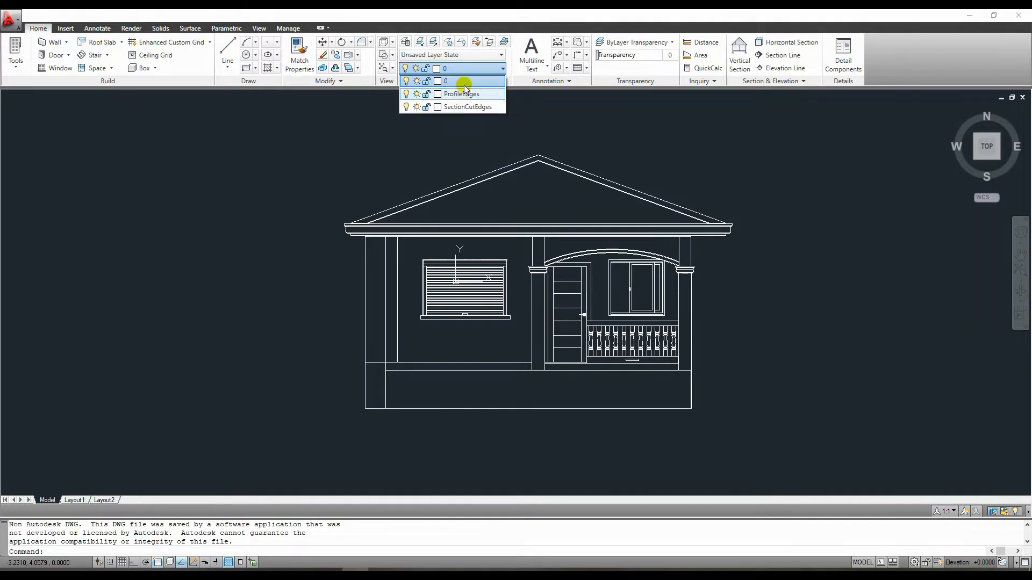
{"action": "mouse_move", "coordinate": [458, 93]}
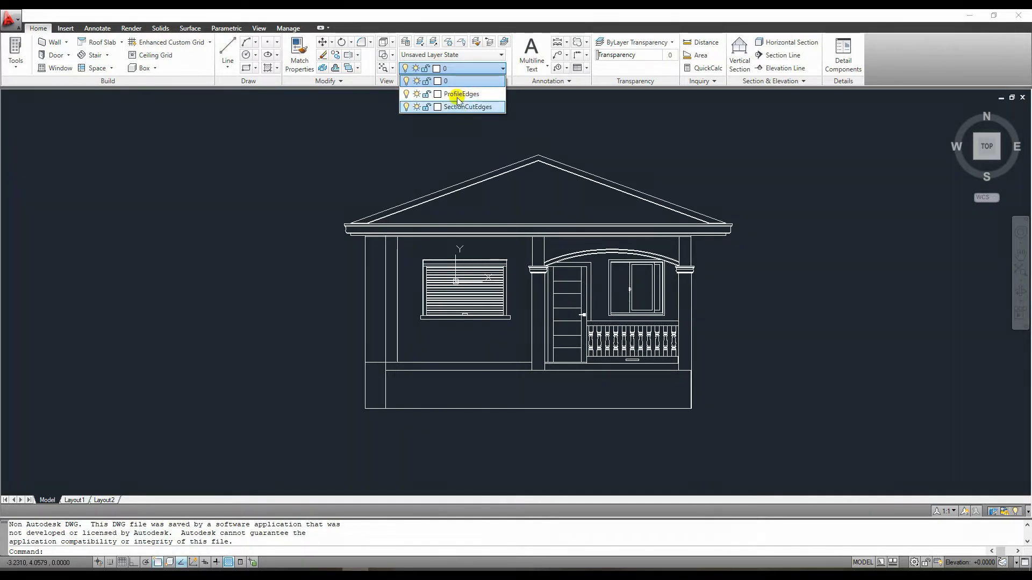
{"action": "mouse_move", "coordinate": [471, 110]}
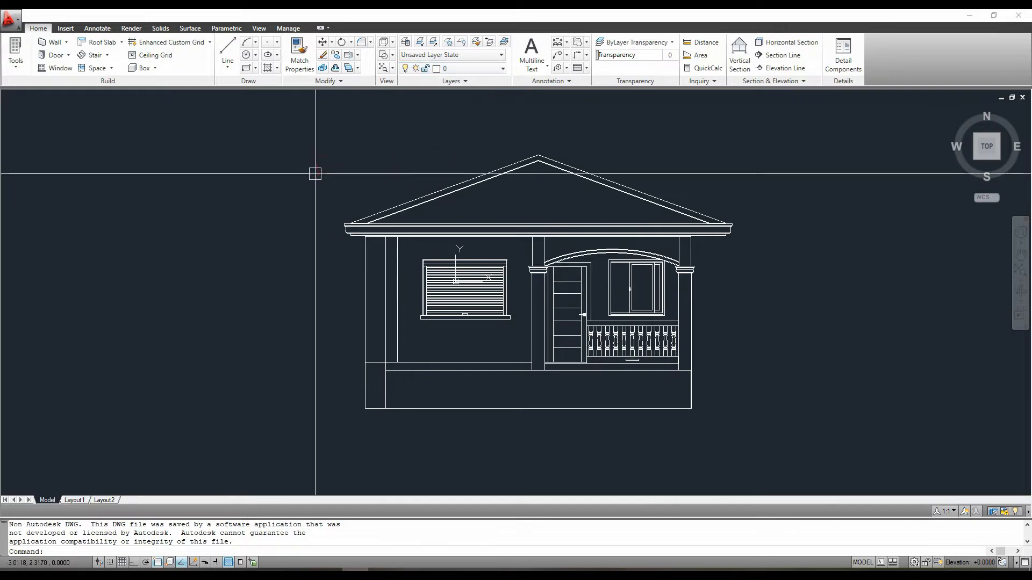
{"action": "mouse_move", "coordinate": [324, 156]}
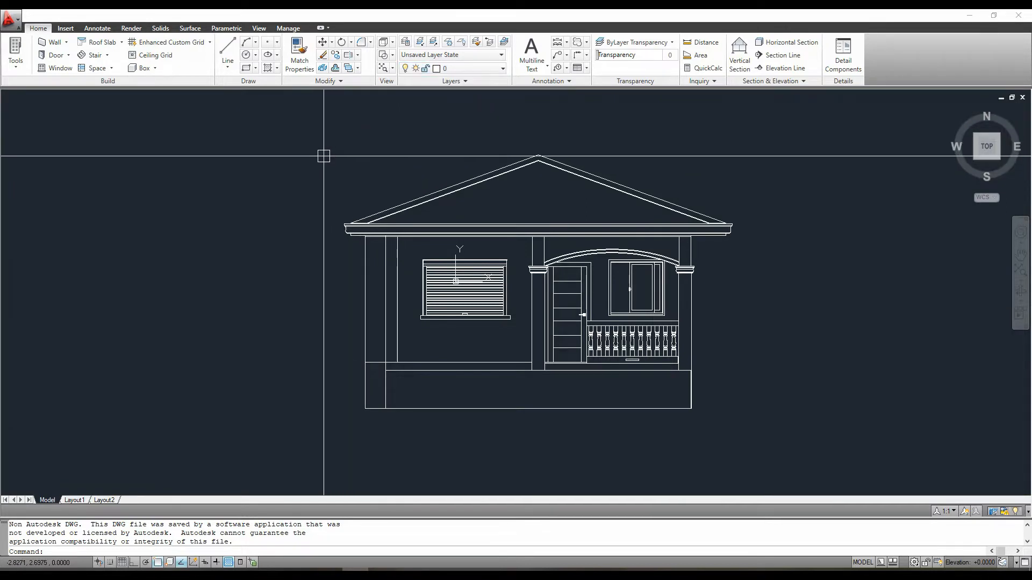
{"action": "mouse_move", "coordinate": [46, 131]}
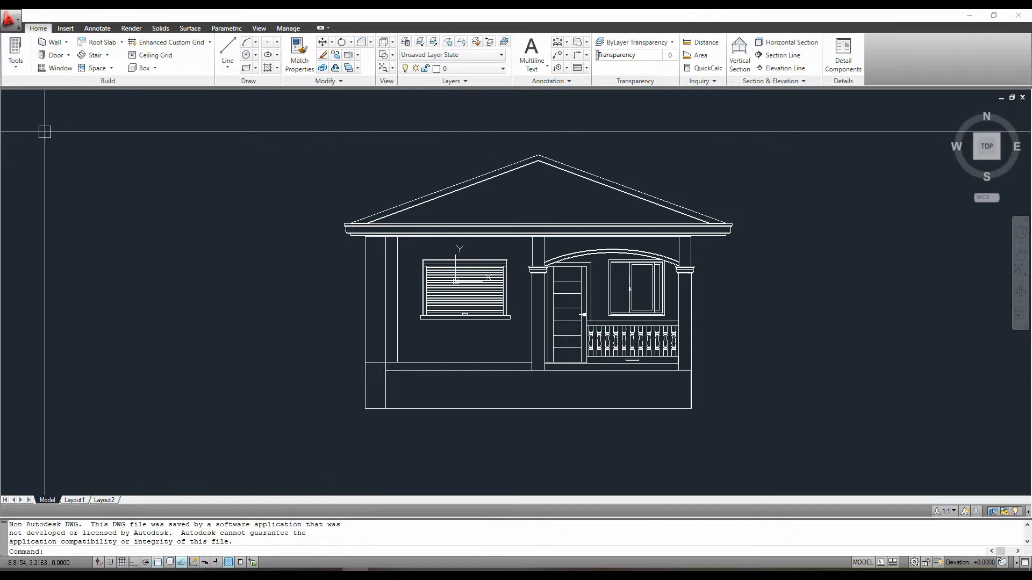
{"action": "mouse_move", "coordinate": [518, 137]}
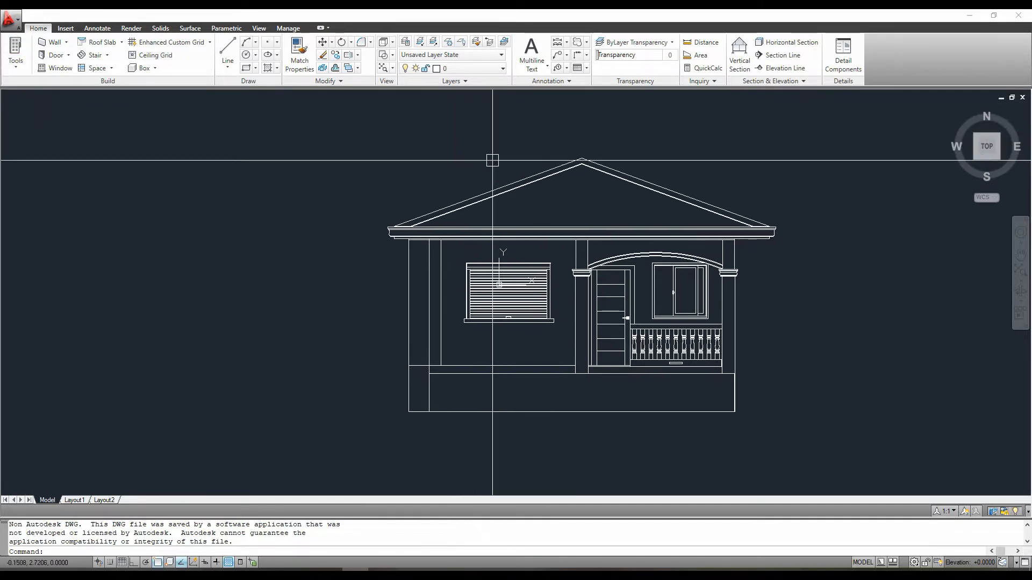
{"action": "mouse_move", "coordinate": [208, 149]}
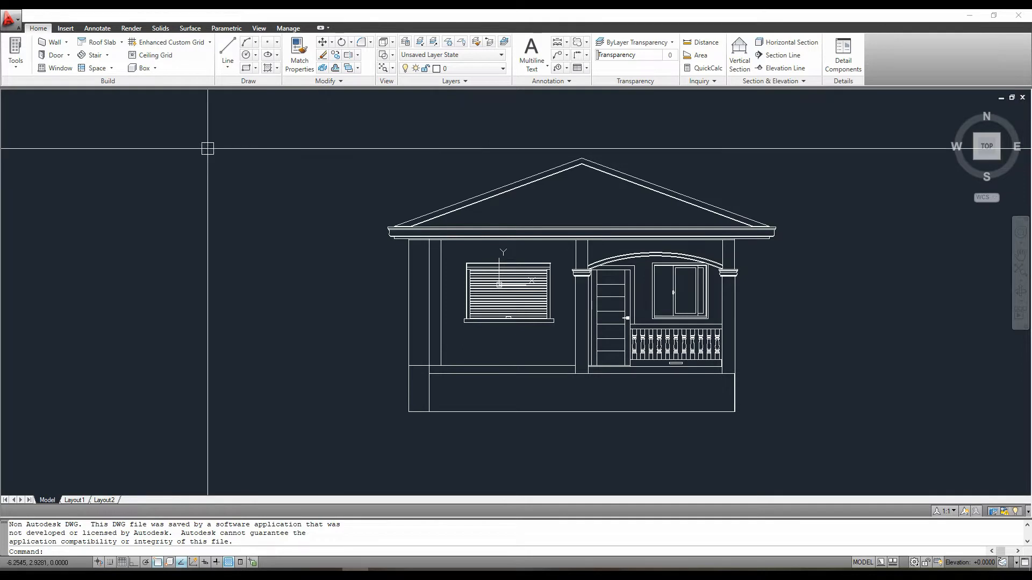
{"action": "mouse_move", "coordinate": [29, 109]}
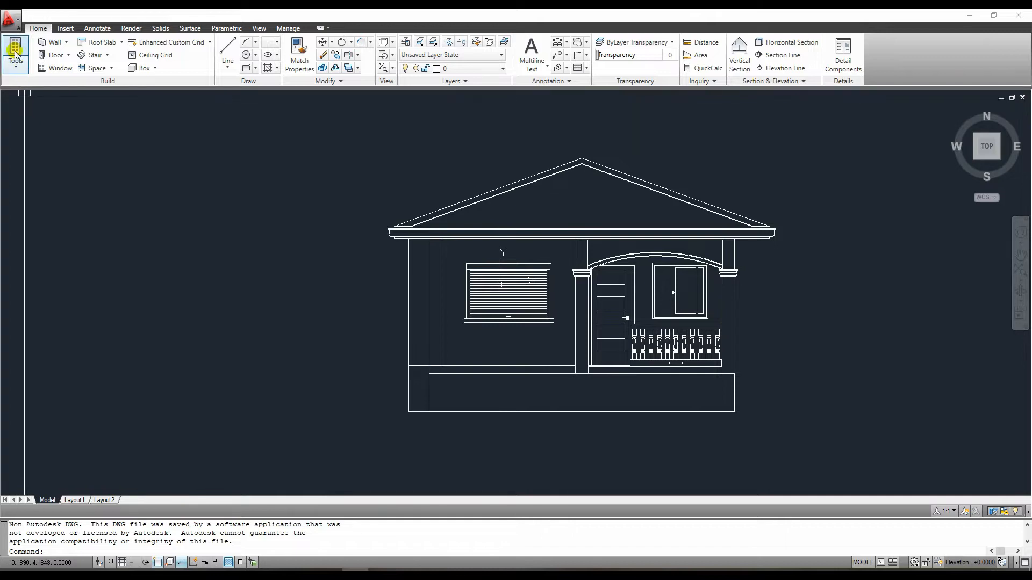
- Draw a 0.5-lineweight test line from the tool palette, creating layer 0.5 with 0.50 mm lineweight
{"action": "left_click", "coordinate": [15, 54]}
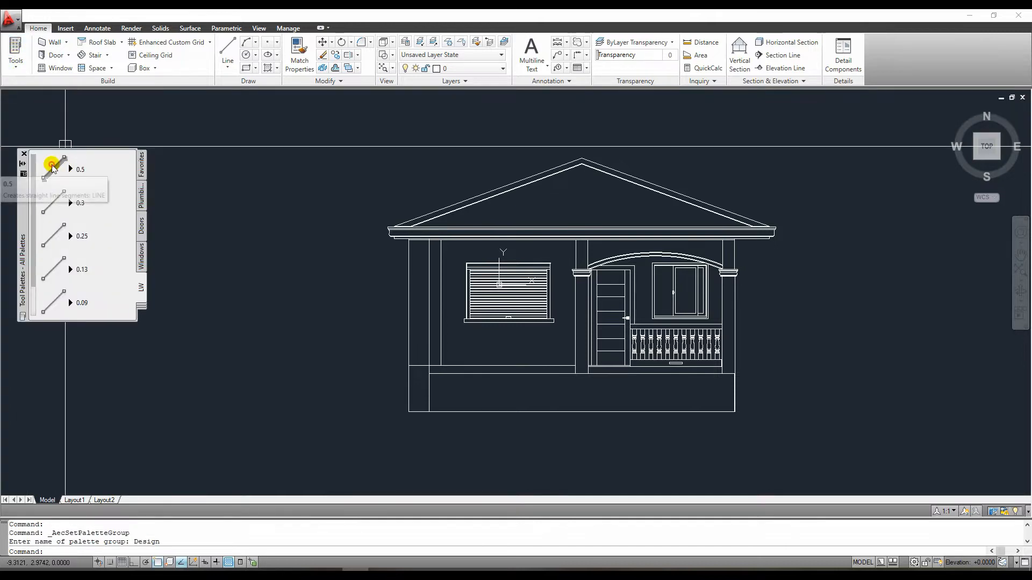
{"action": "left_click", "coordinate": [51, 168]}
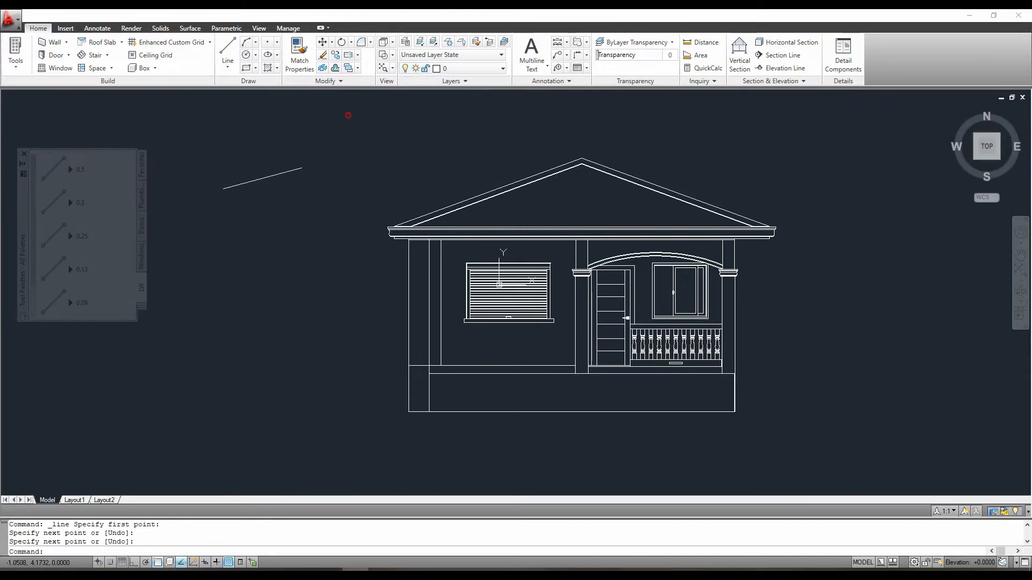
{"action": "left_click", "coordinate": [394, 59]}
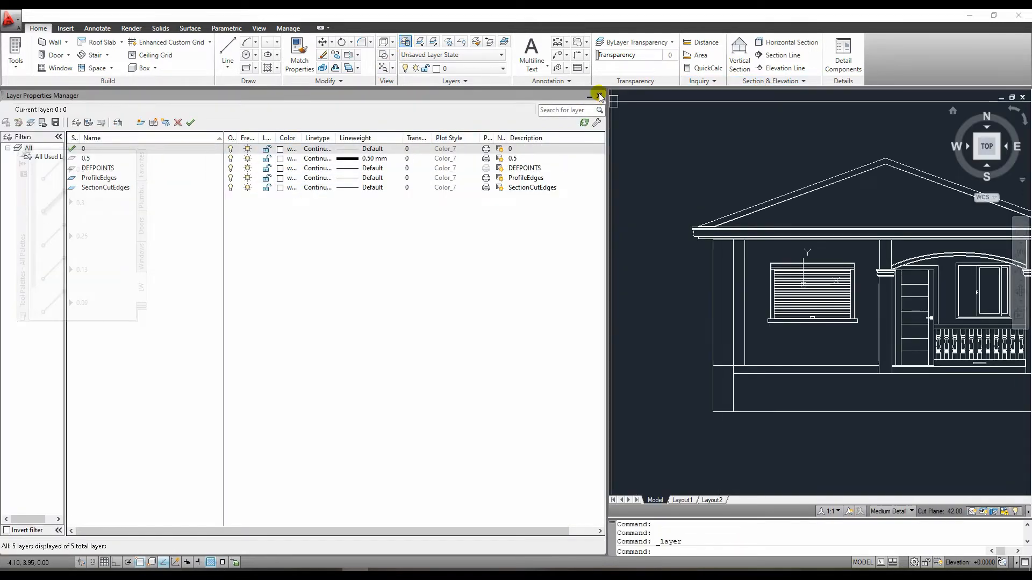
{"action": "left_click", "coordinate": [598, 95]}
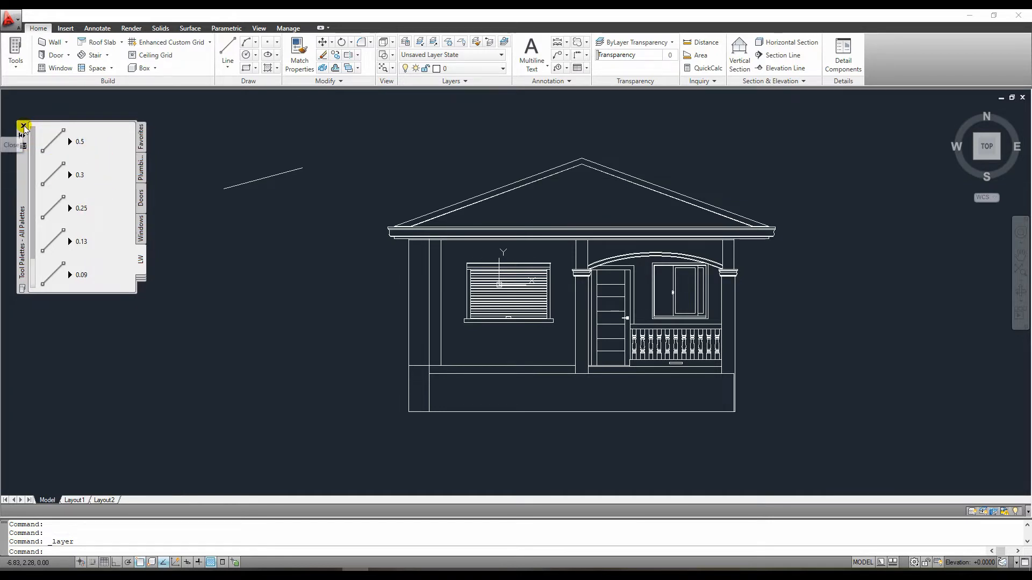
{"action": "left_click", "coordinate": [24, 127]}
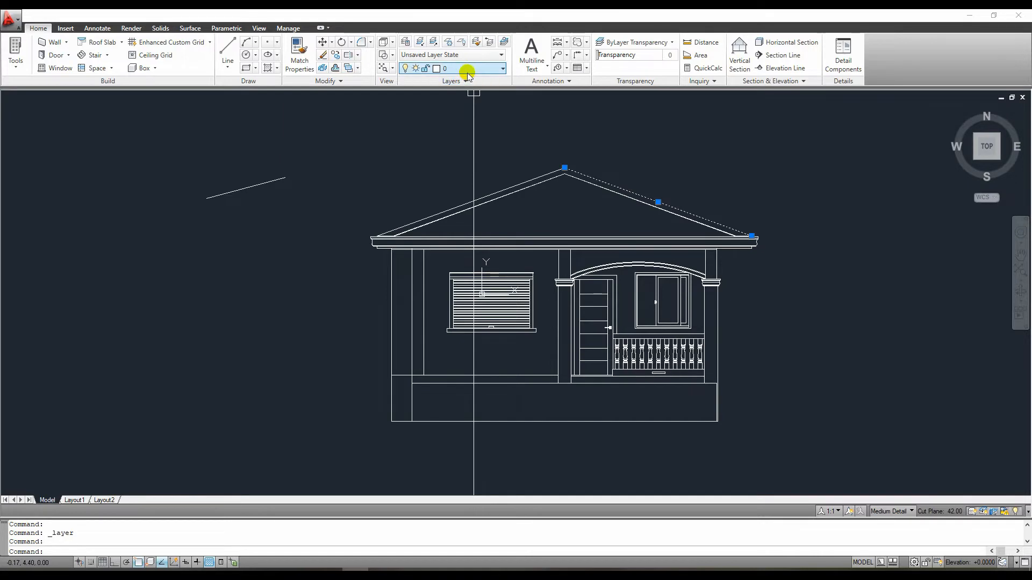
- Move the upper roof edge line onto layer 0.5
{"action": "left_click", "coordinate": [502, 69]}
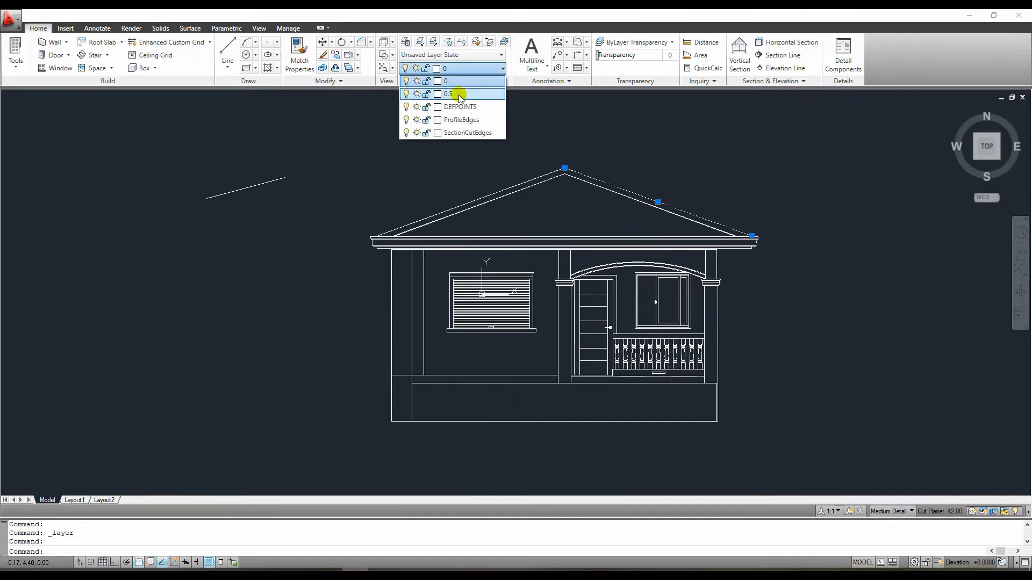
{"action": "left_click", "coordinate": [461, 94]}
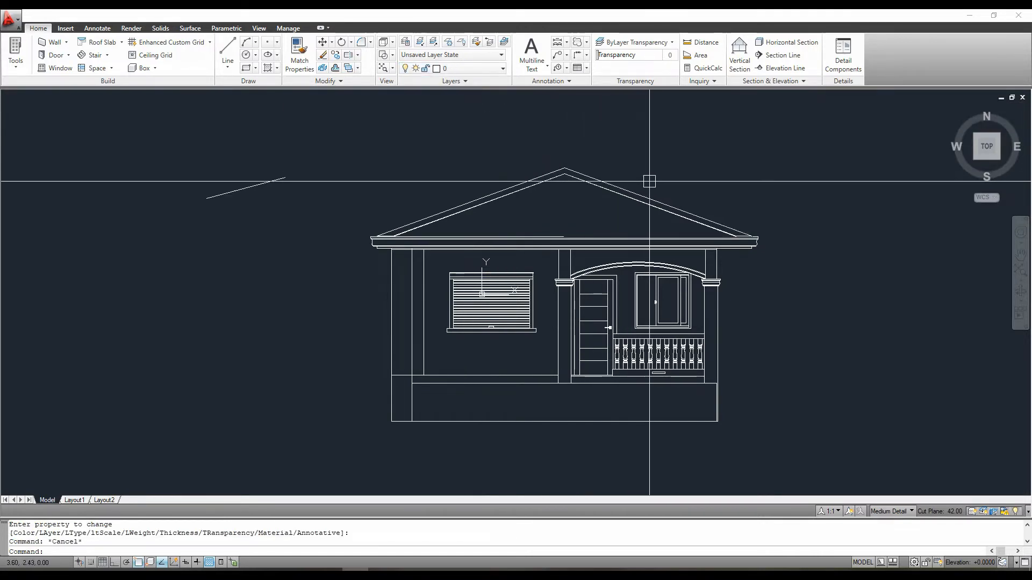
{"action": "mouse_move", "coordinate": [507, 221]}
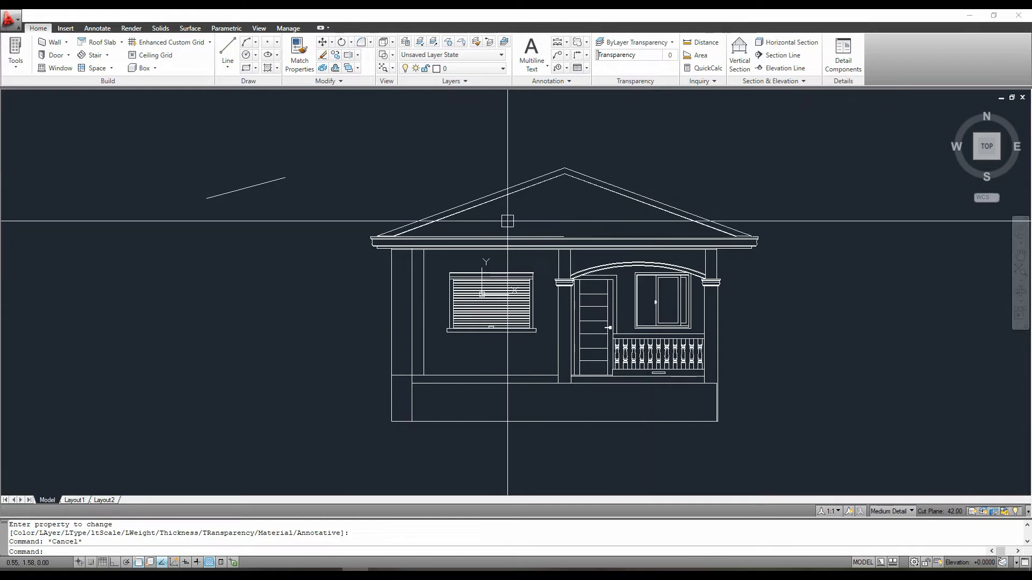
{"action": "mouse_move", "coordinate": [534, 216]}
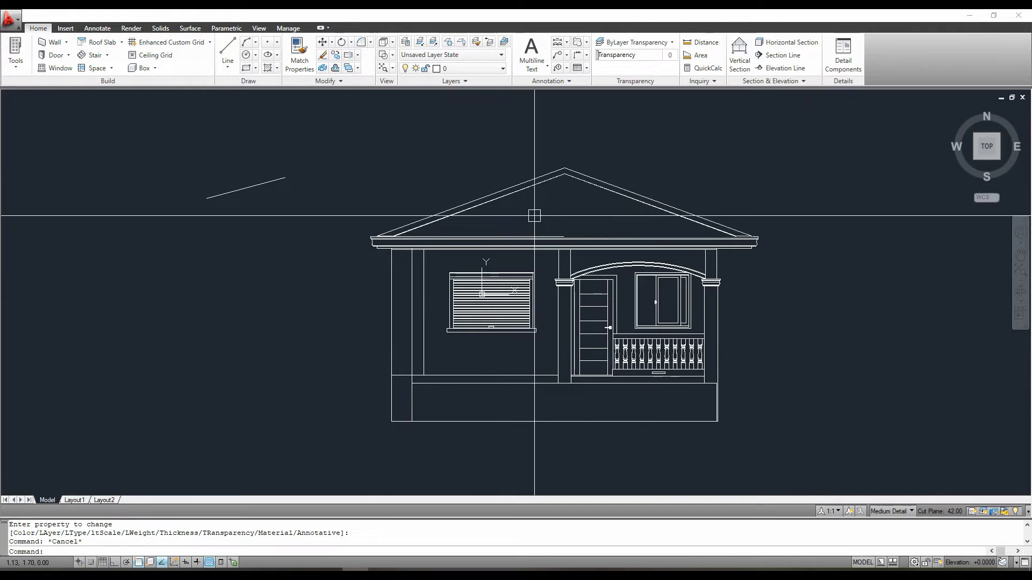
- Set the area suffix to sq m and volume suffix to cu m in Drawing Units
{"action": "type", "text": "units"}
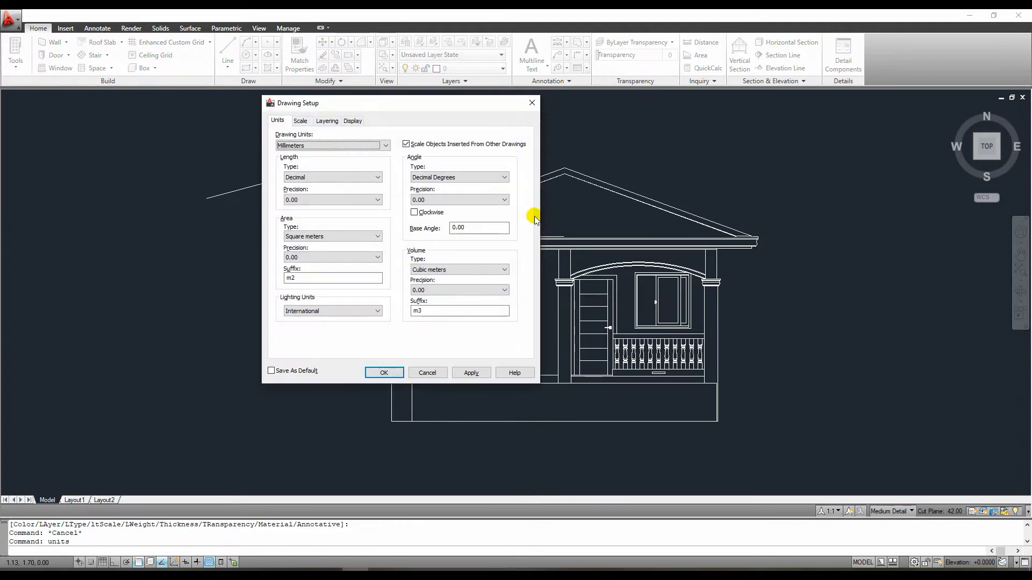
{"action": "left_click", "coordinate": [385, 145]}
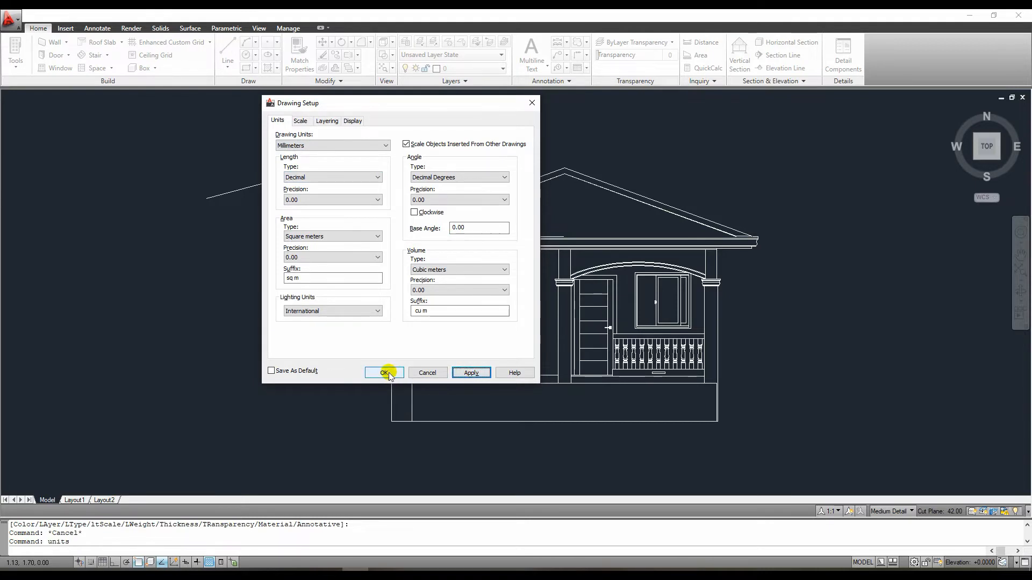
{"action": "left_click", "coordinate": [385, 373]}
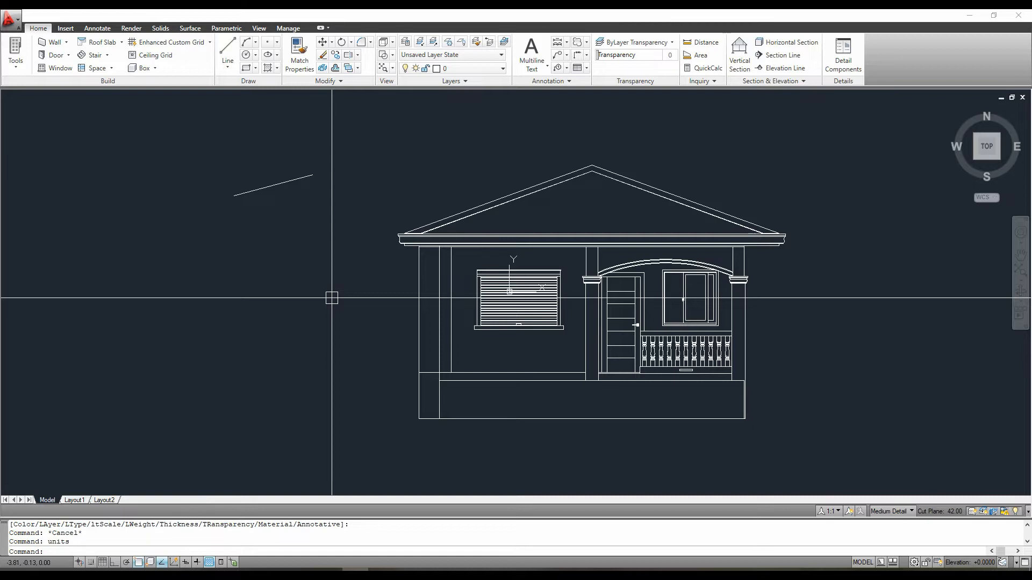
{"action": "mouse_move", "coordinate": [336, 300]}
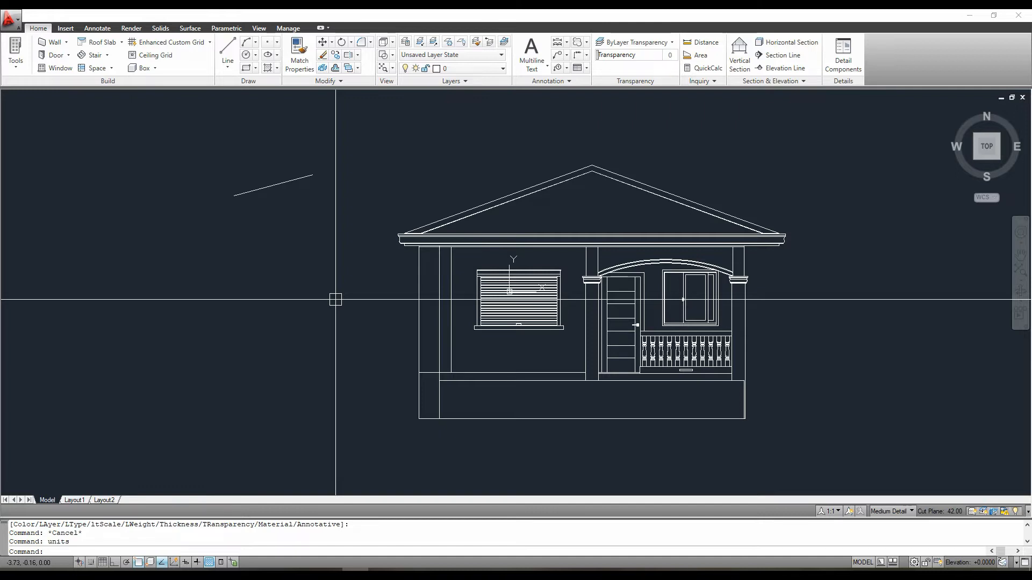
{"action": "mouse_move", "coordinate": [342, 299]}
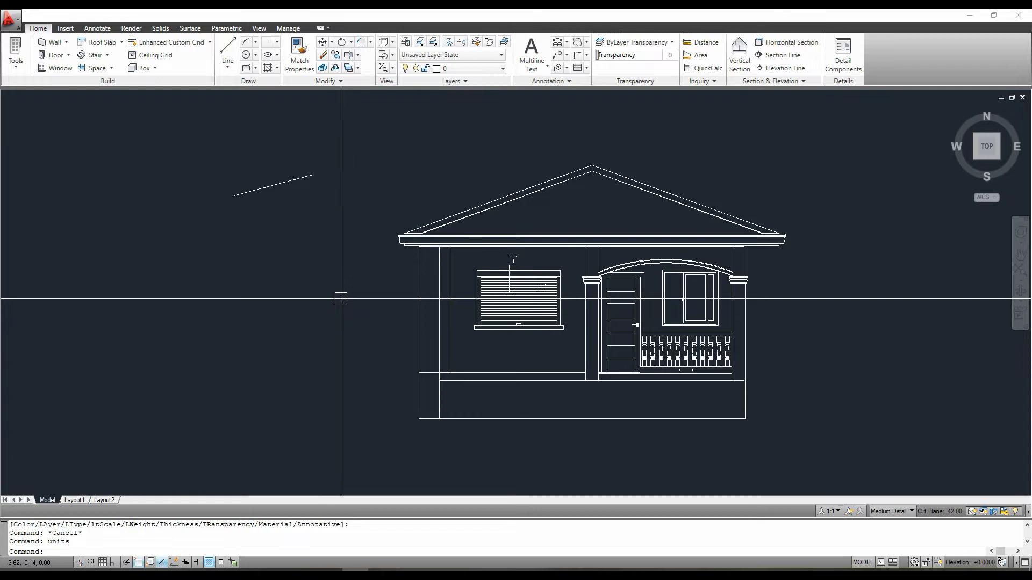
{"action": "mouse_move", "coordinate": [351, 297]}
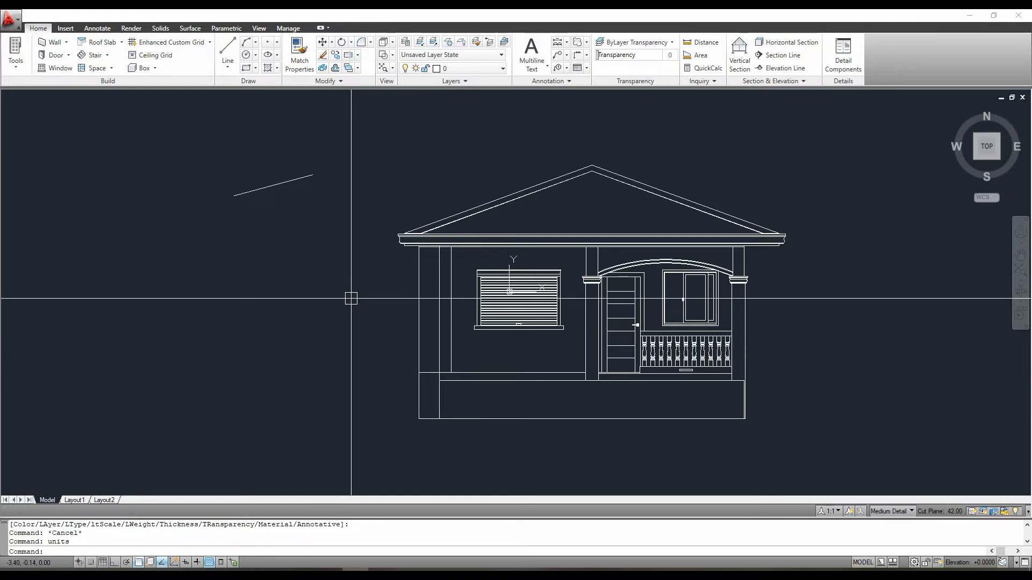
- Reopen Drawing Units via UNIT and accept the millimetre settings unchanged
{"action": "type", "text": "unit"}
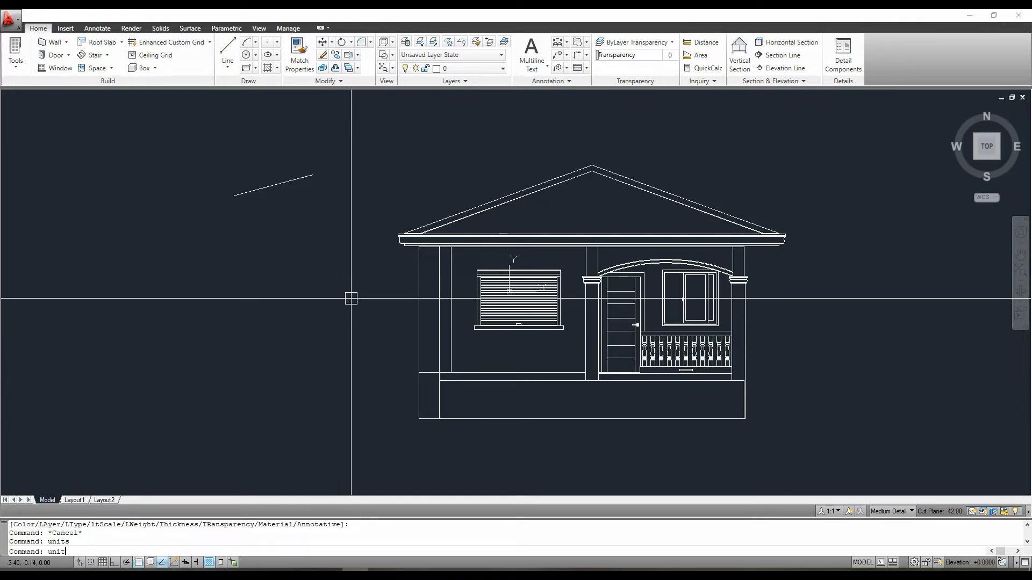
{"action": "key", "text": "Return"}
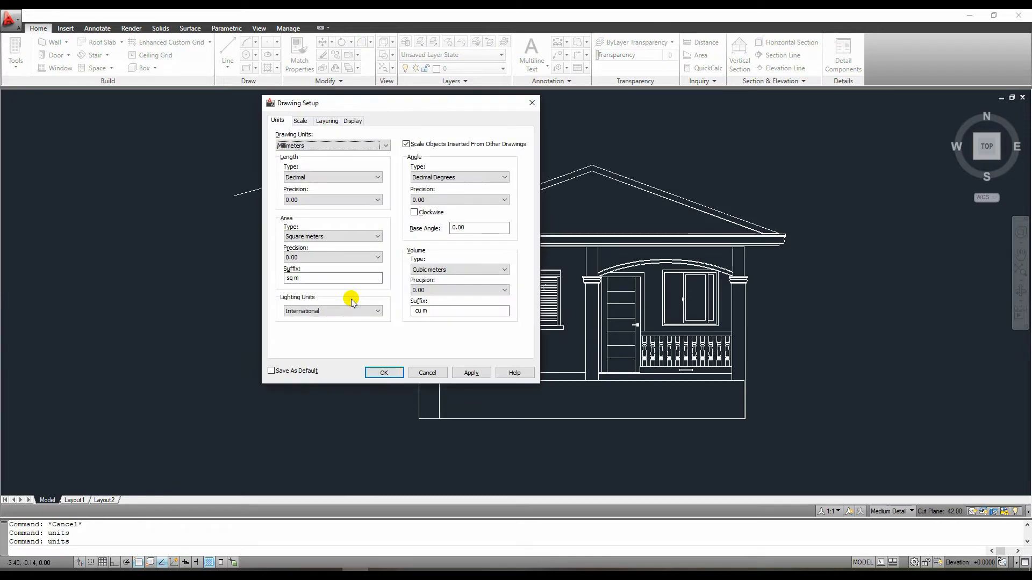
{"action": "left_click", "coordinate": [383, 373]}
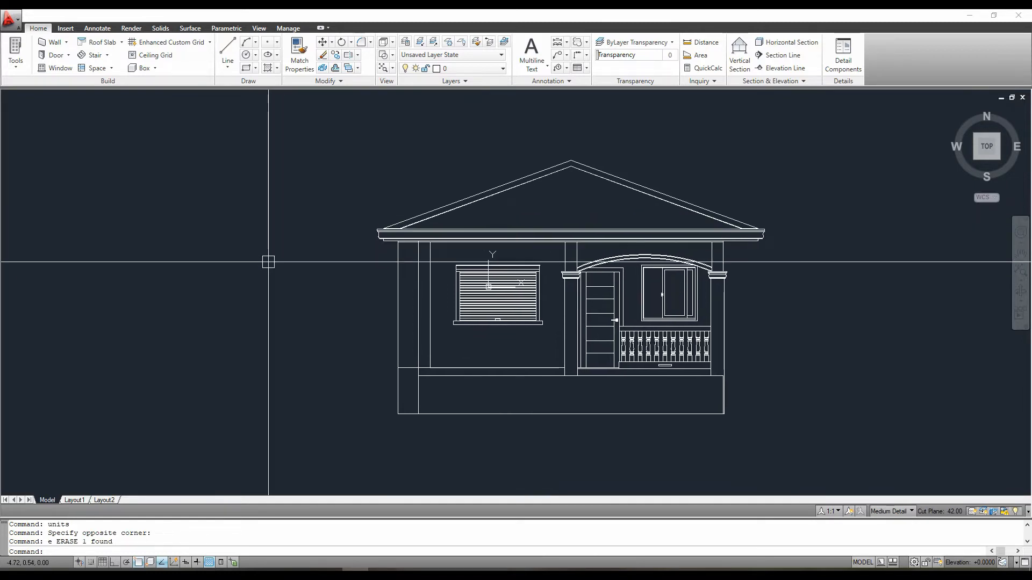
{"action": "mouse_move", "coordinate": [274, 360]}
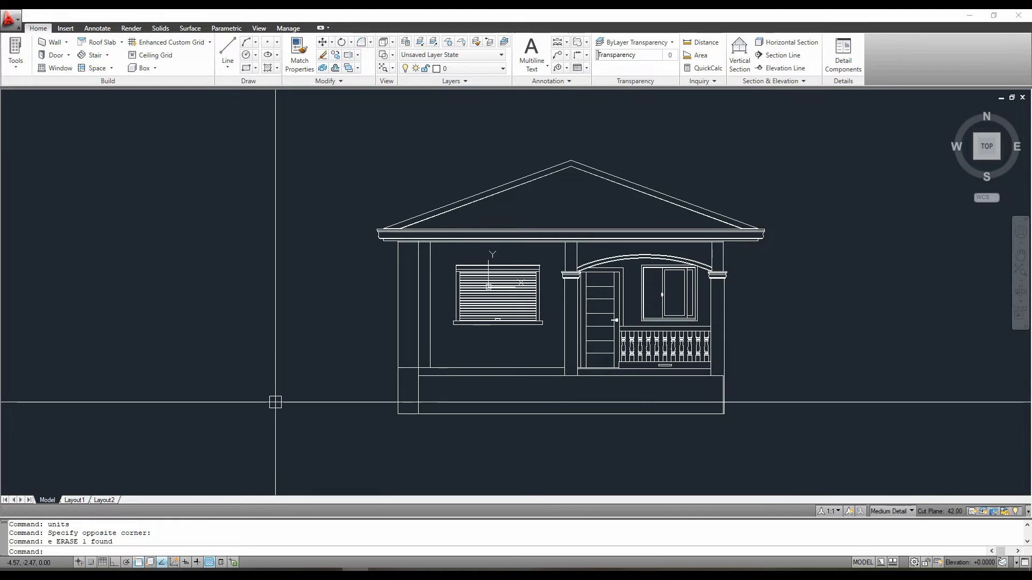
{"action": "mouse_move", "coordinate": [279, 370]}
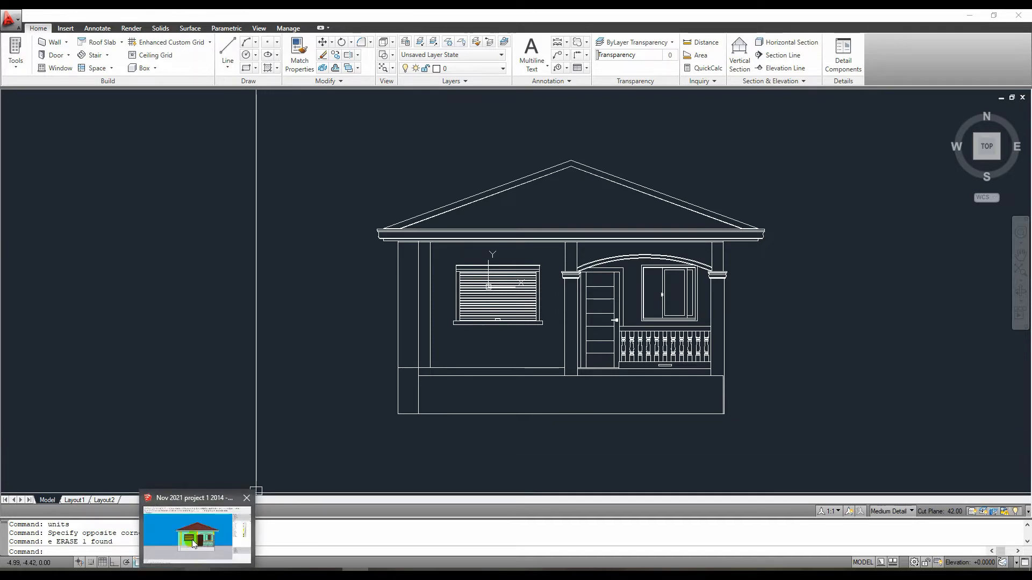
- Export the SketchUp elevation as a 2D DWG named front 2
{"action": "left_click", "coordinate": [195, 534]}
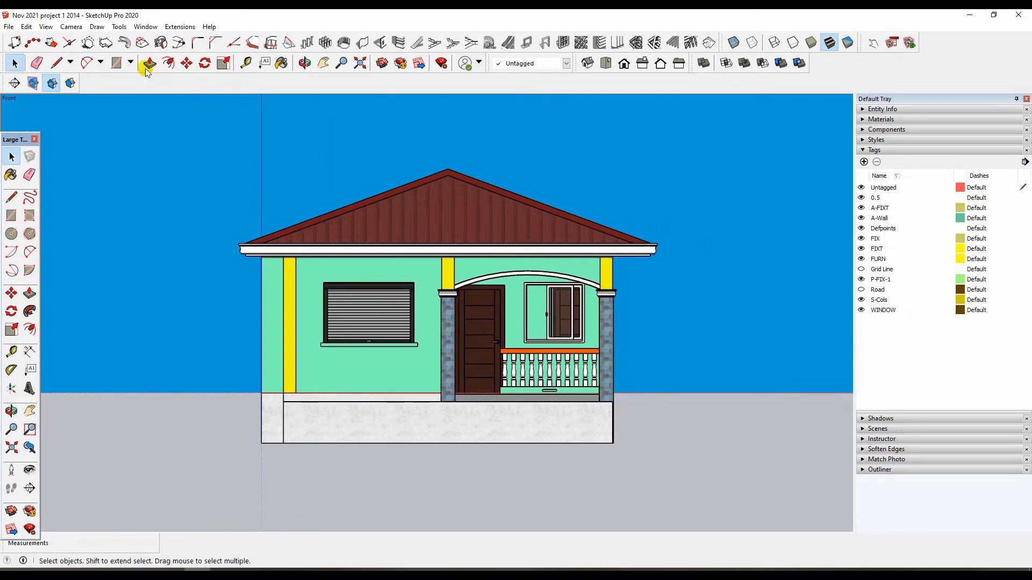
{"action": "left_click", "coordinate": [8, 26]}
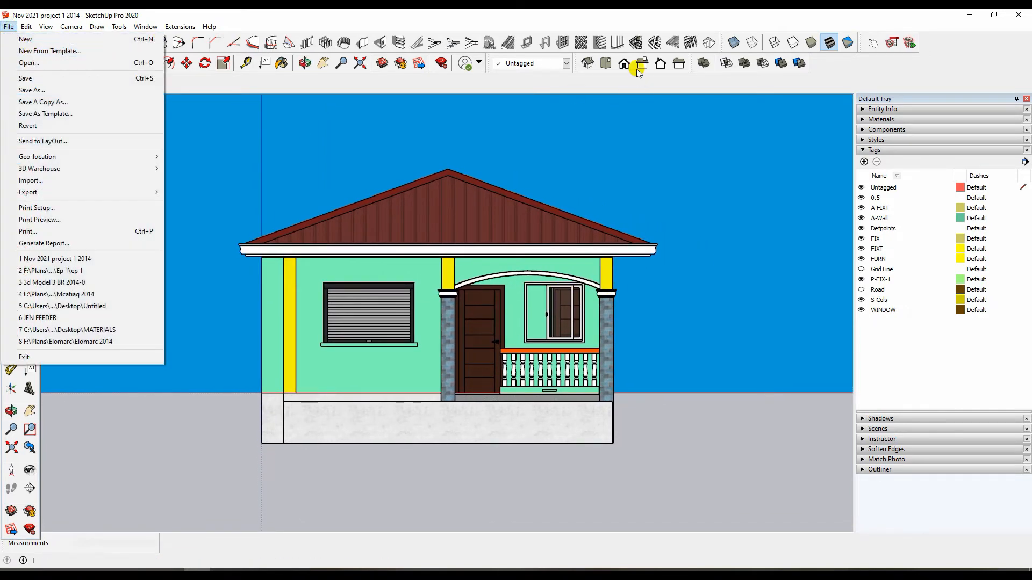
{"action": "left_click", "coordinate": [70, 26]}
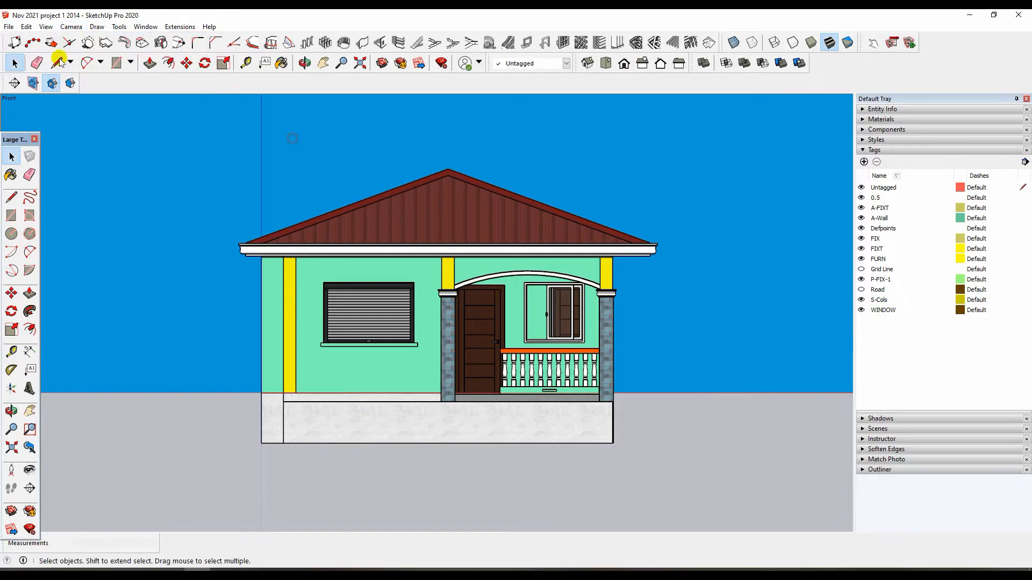
{"action": "left_click", "coordinate": [9, 26]}
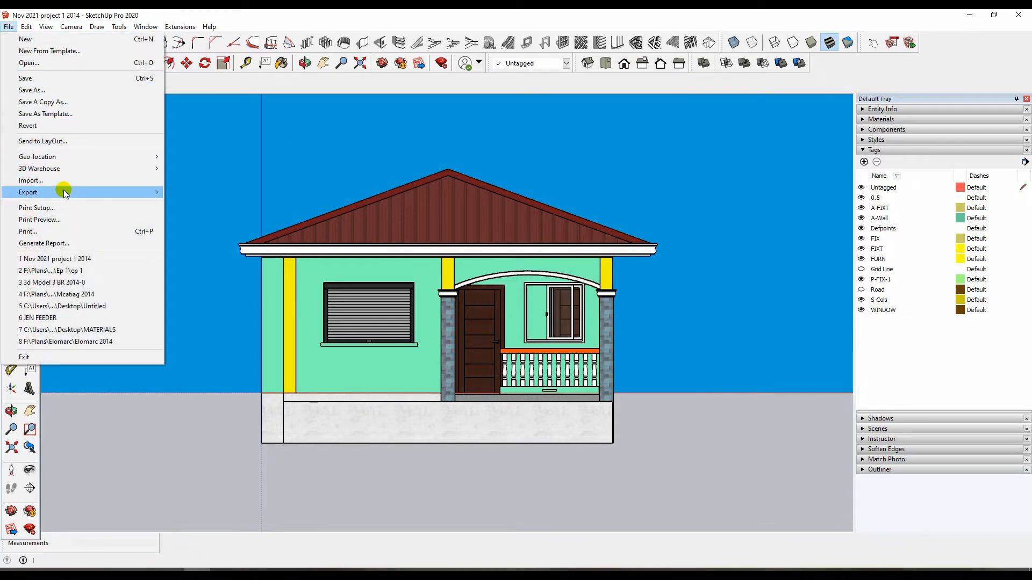
{"action": "left_click", "coordinate": [27, 192]}
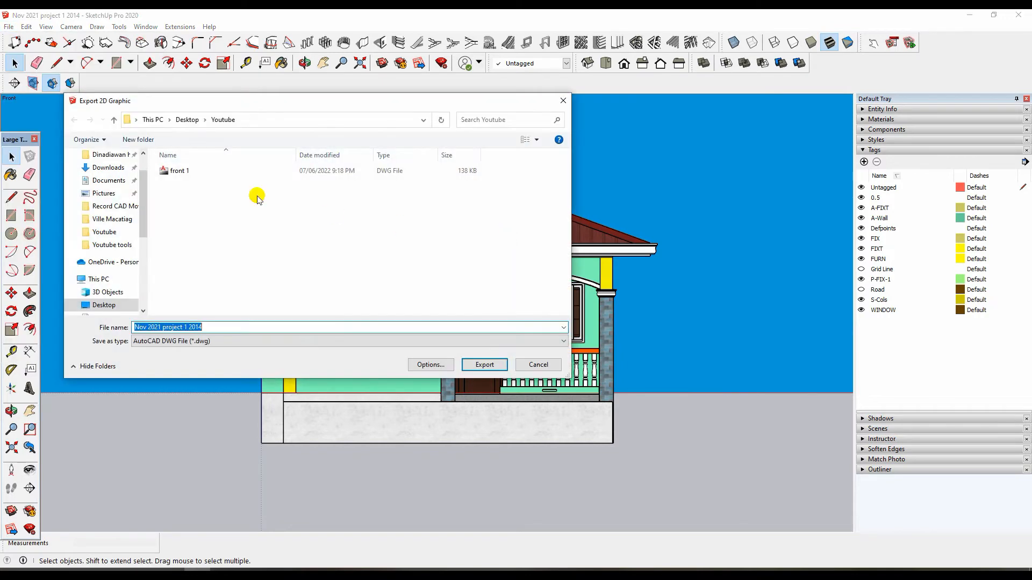
{"action": "left_click", "coordinate": [180, 171]}
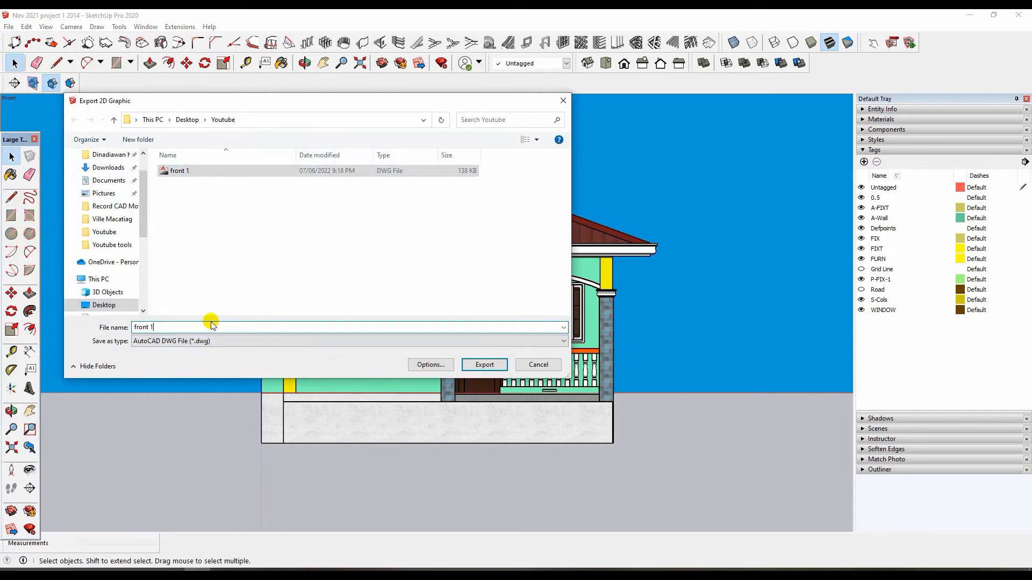
{"action": "left_click", "coordinate": [484, 364]}
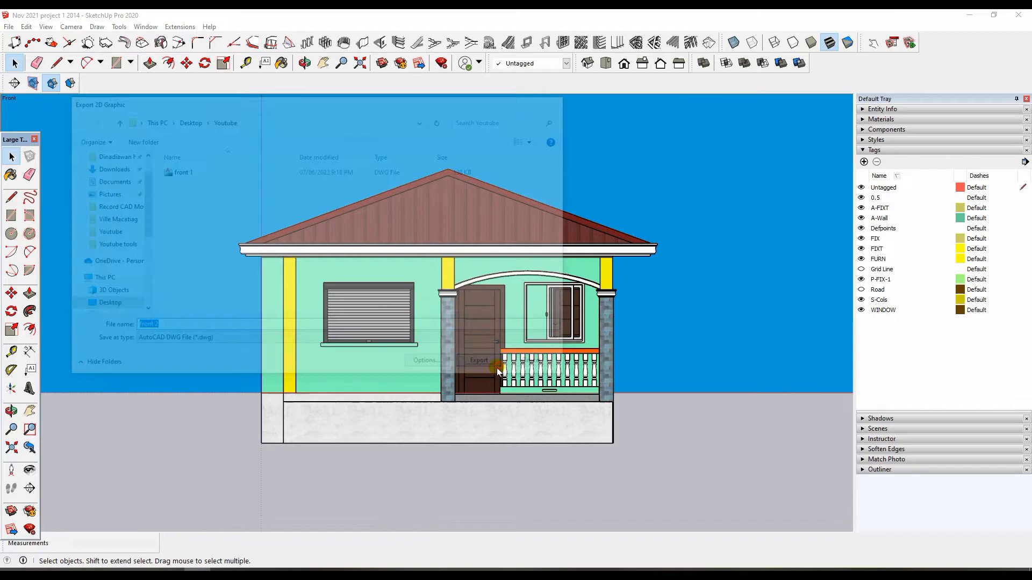
- Open the exported front 2 DWG in AutoCAD from the Youtube folder
{"action": "right_click", "coordinate": [184, 297]}
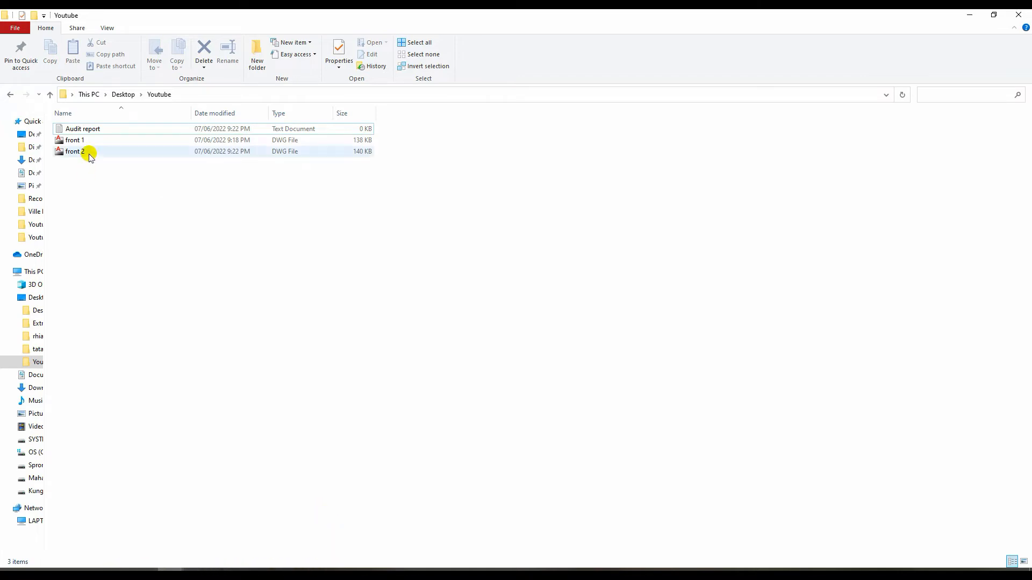
{"action": "left_click", "coordinate": [74, 151]}
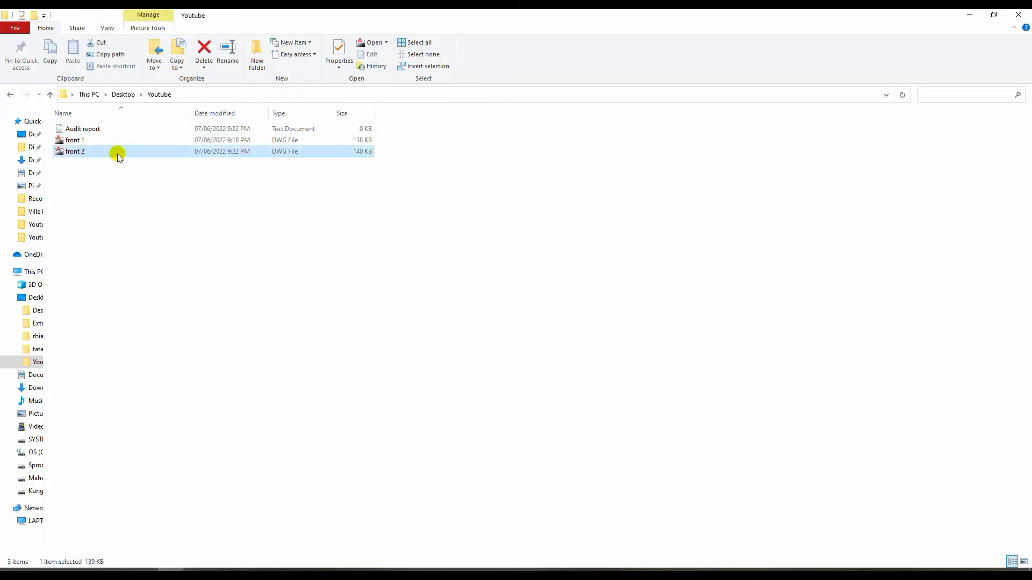
{"action": "double_click", "coordinate": [74, 151]}
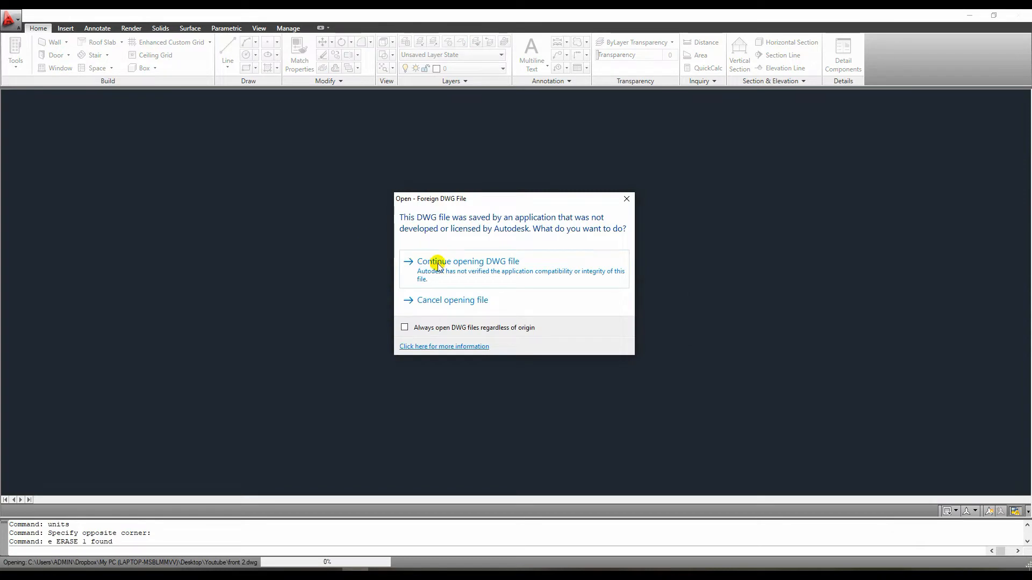
- Accept the non-Autodesk DWG warning and start recording a new action macro from Manage
{"action": "left_click", "coordinate": [468, 261]}
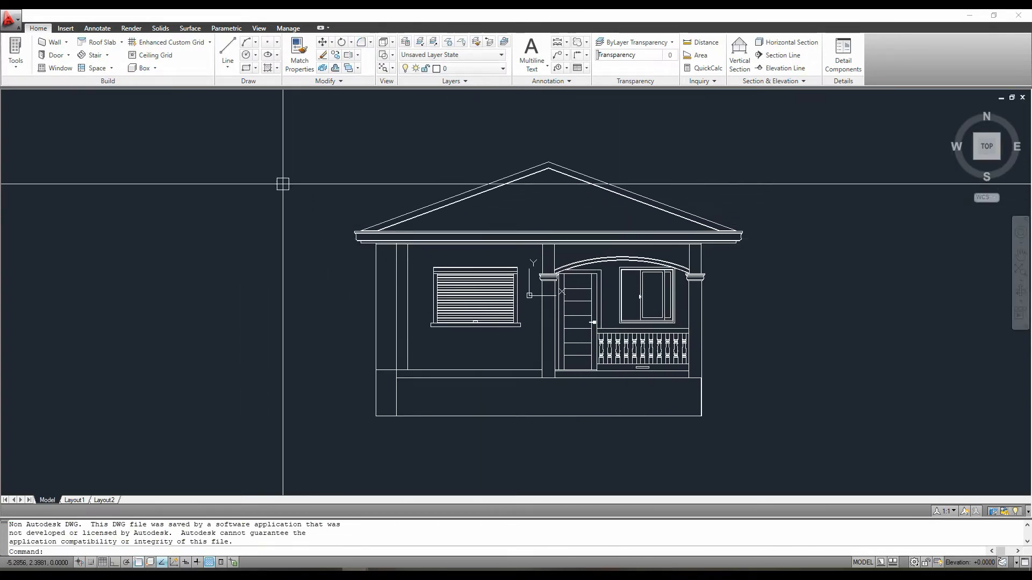
{"action": "left_click", "coordinate": [288, 28]}
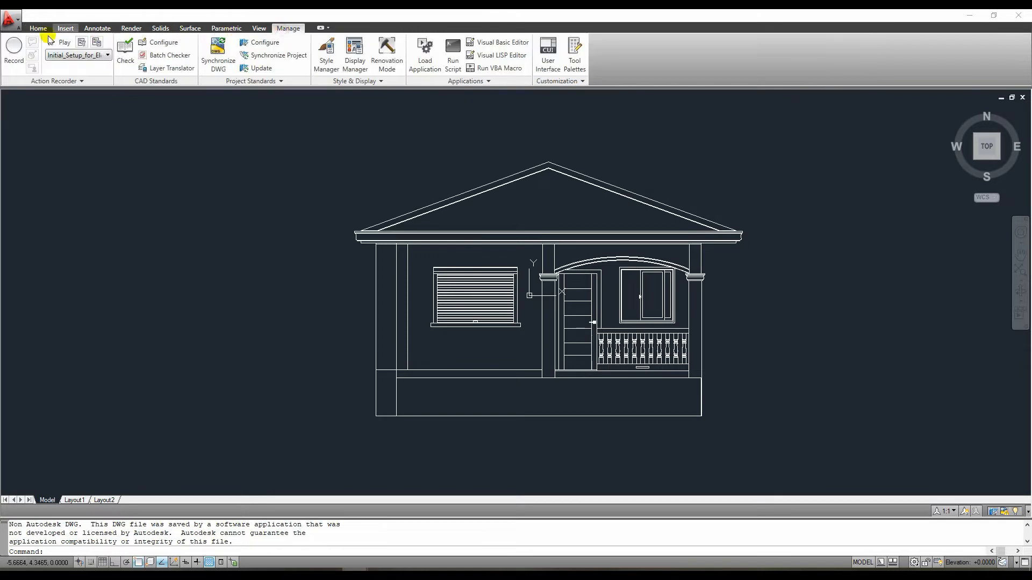
{"action": "left_click", "coordinate": [13, 53]}
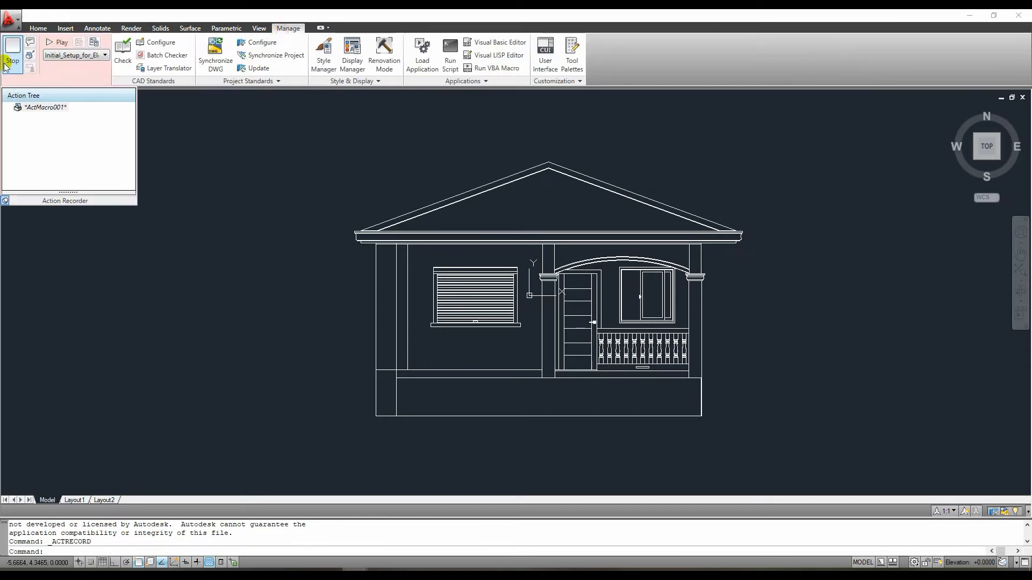
{"action": "mouse_move", "coordinate": [107, 143]}
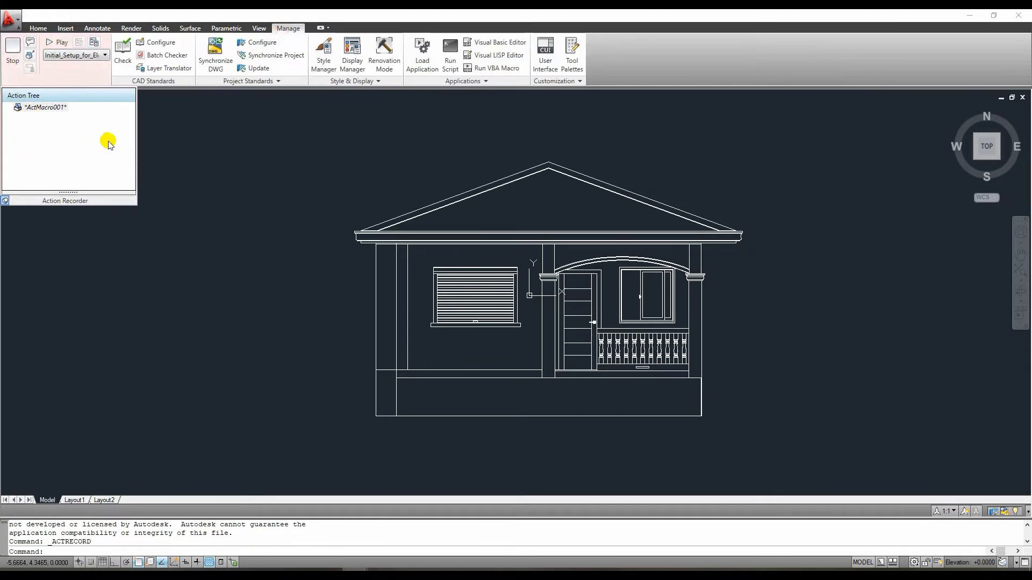
{"action": "mouse_move", "coordinate": [71, 167]}
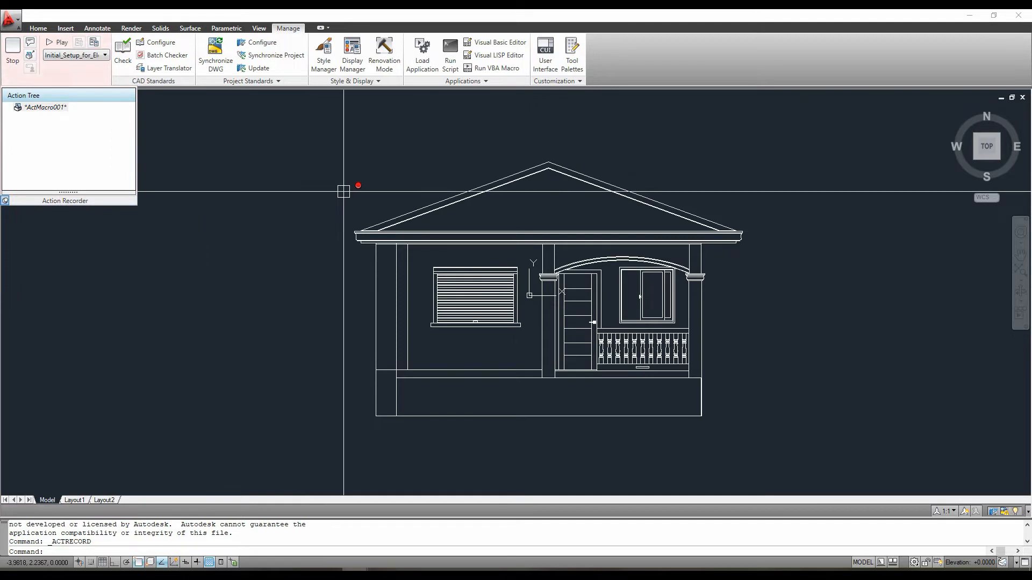
- Draw lineweight sample lines left of the house while recording, then list the layers
{"action": "scroll", "scroll_direction": "down", "scroll_amount": 3}
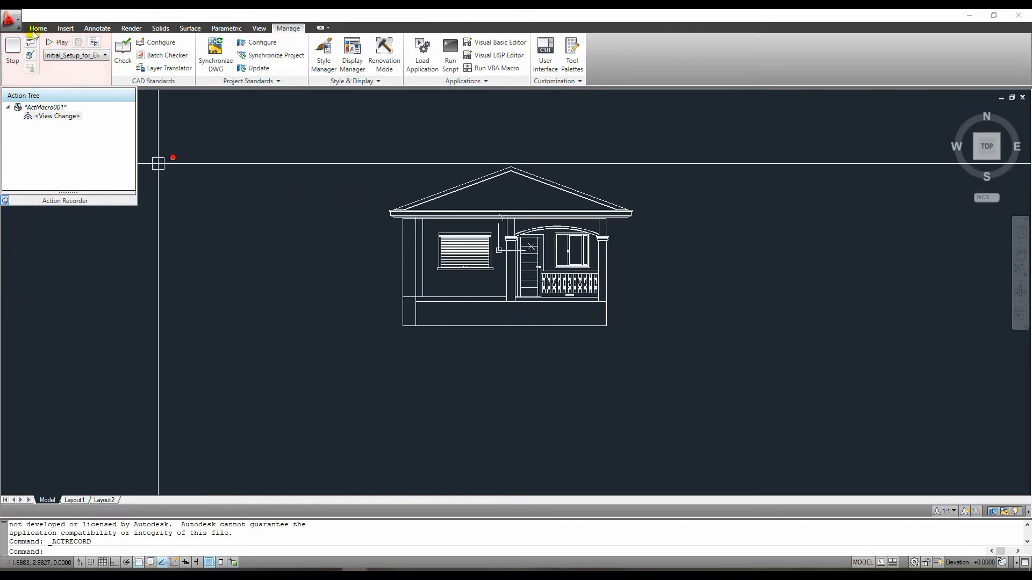
{"action": "left_click", "coordinate": [38, 28]}
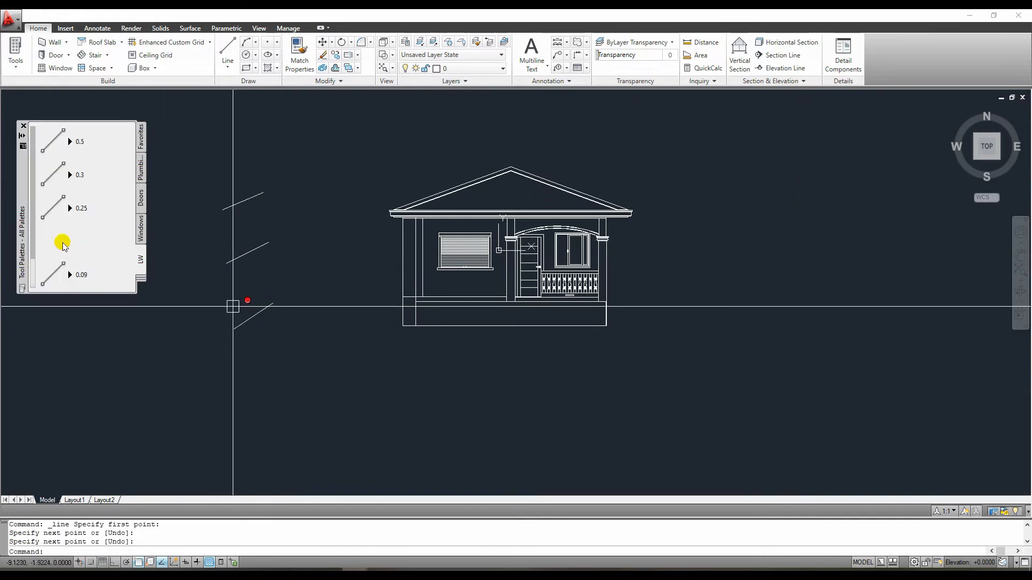
{"action": "left_click", "coordinate": [275, 378]}
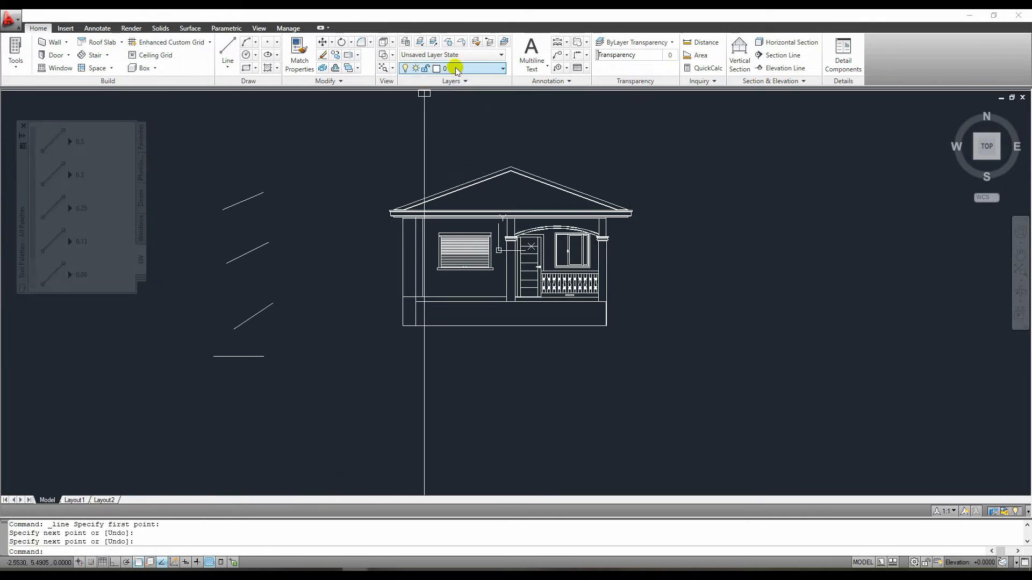
{"action": "left_click", "coordinate": [502, 69]}
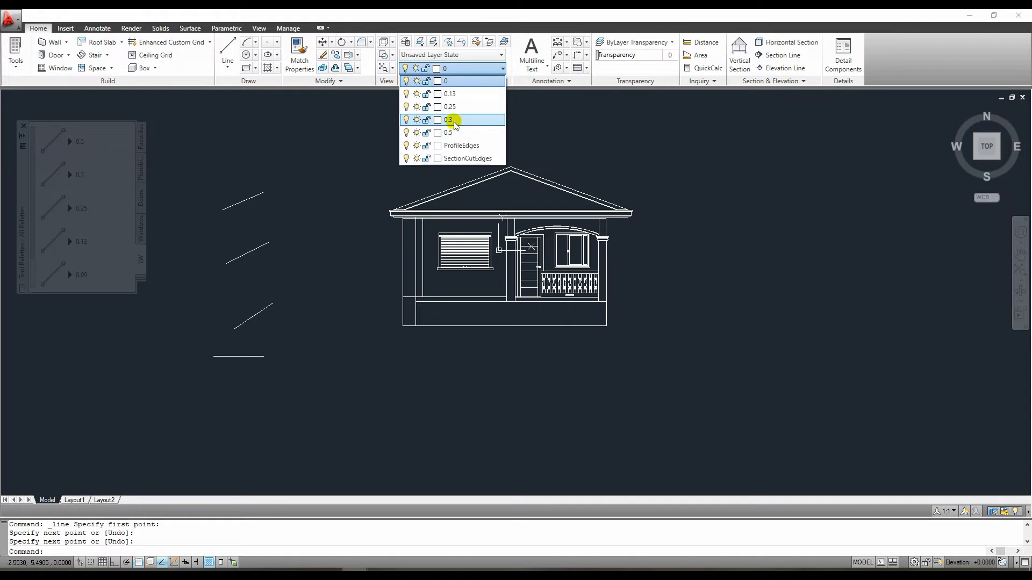
{"action": "mouse_move", "coordinate": [453, 133]}
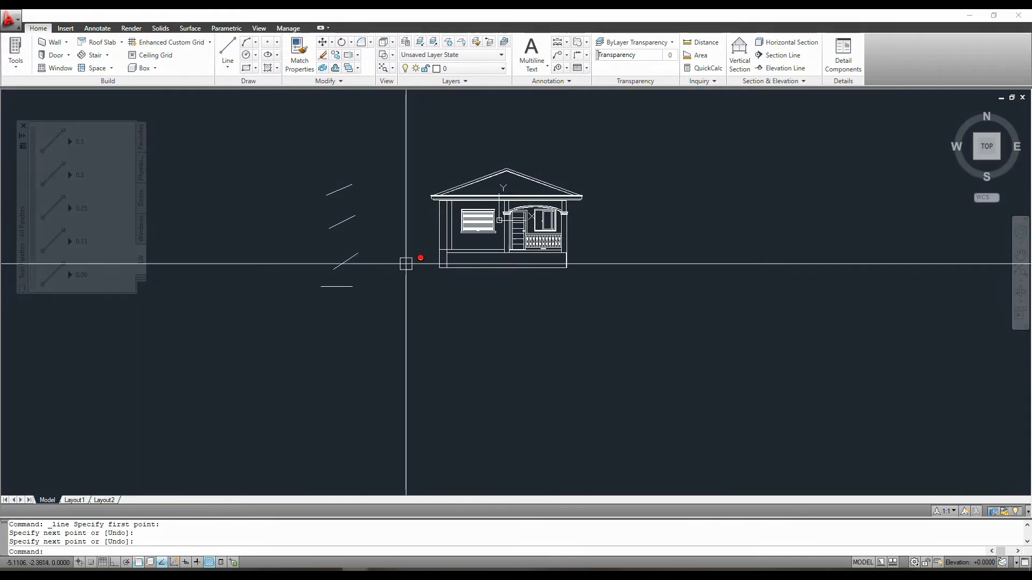
{"action": "mouse_move", "coordinate": [558, 328]}
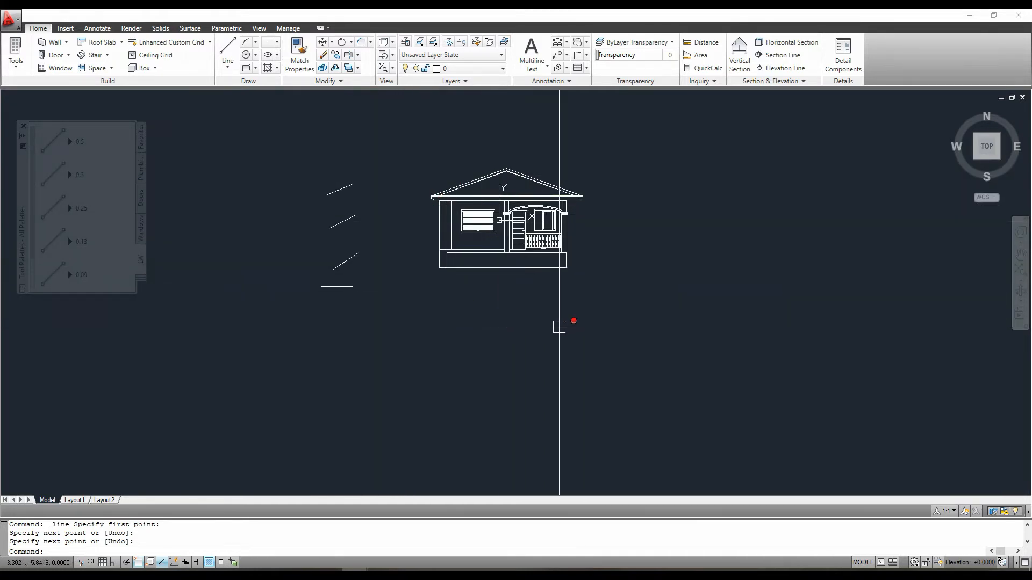
{"action": "mouse_move", "coordinate": [420, 324]}
{"action": "type", "text": "sc"}
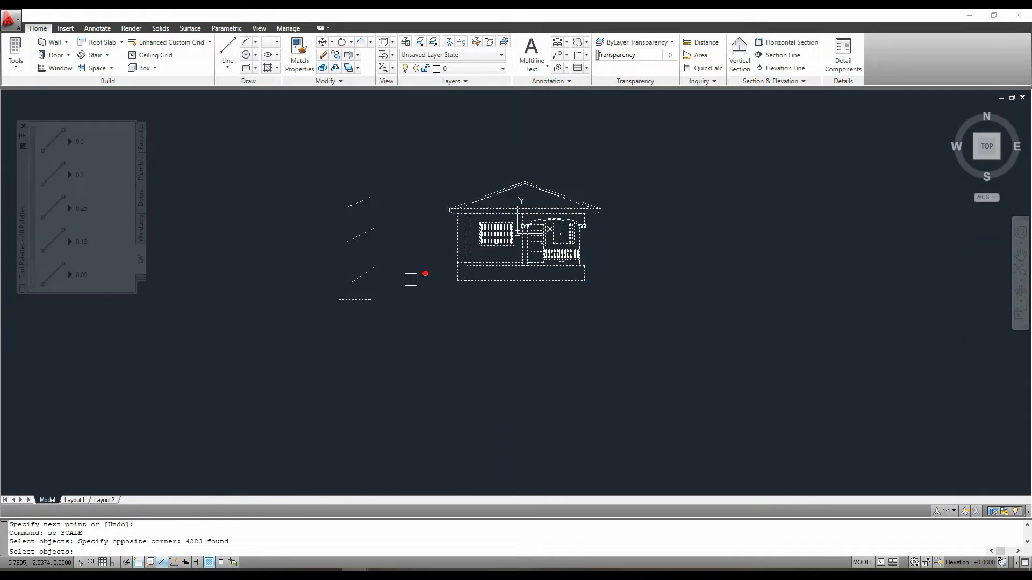
- Scale every object in the elevation by Reference factor 1 to 1000
{"action": "left_click", "coordinate": [439, 283]}
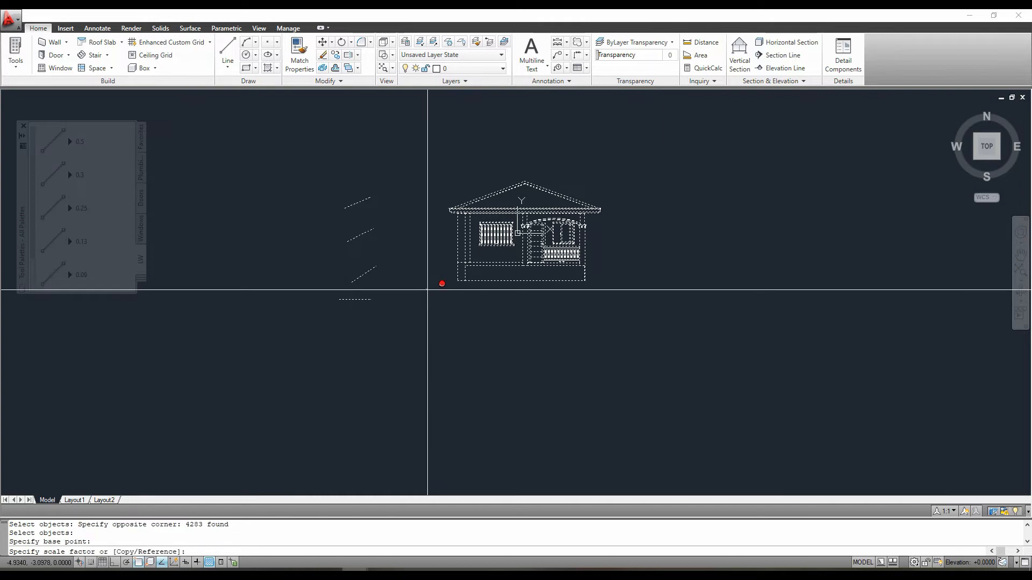
{"action": "type", "text": "r"}
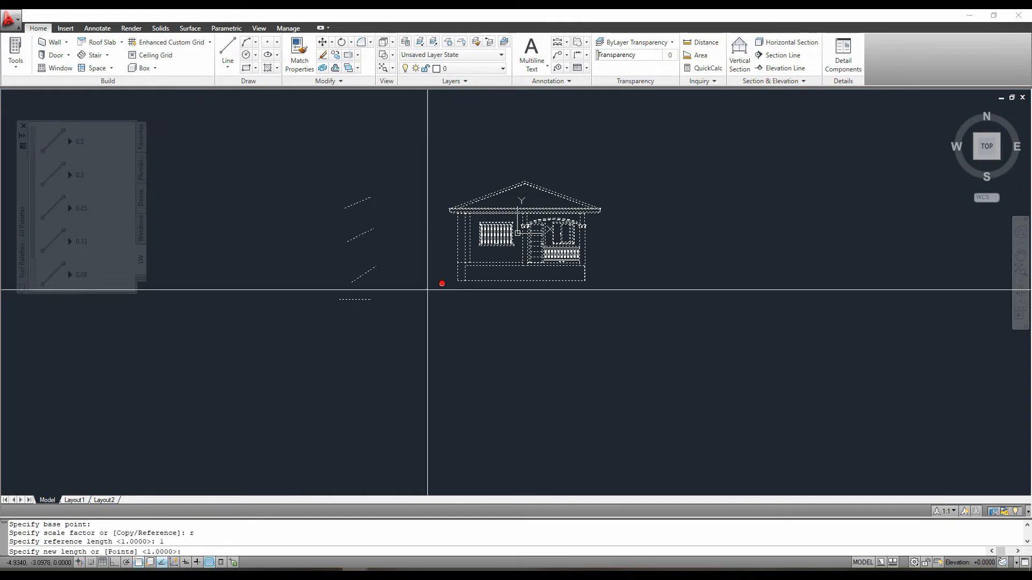
{"action": "type", "text": "1000"}
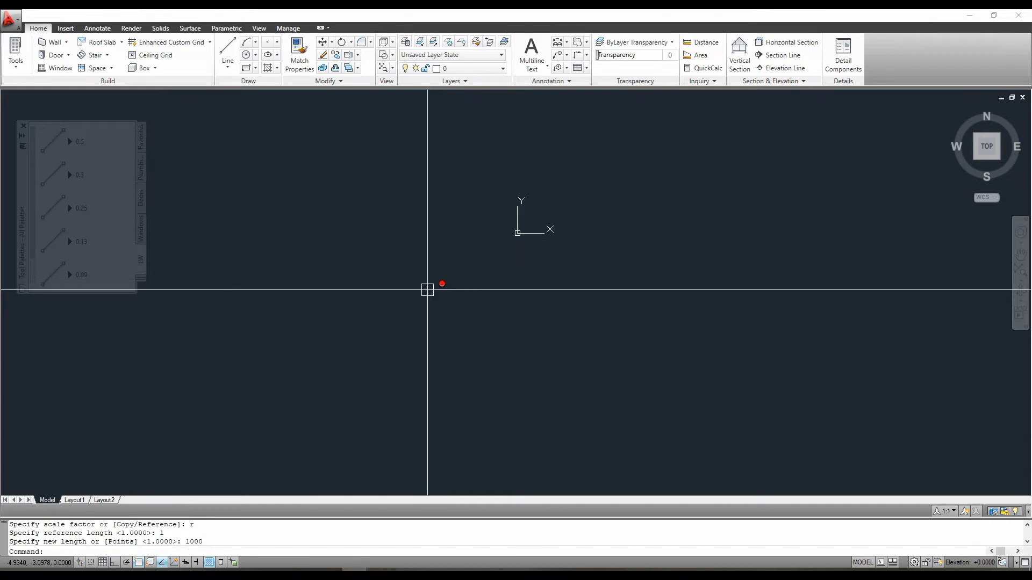
{"action": "mouse_move", "coordinate": [444, 256]}
{"action": "type", "text": "e"}
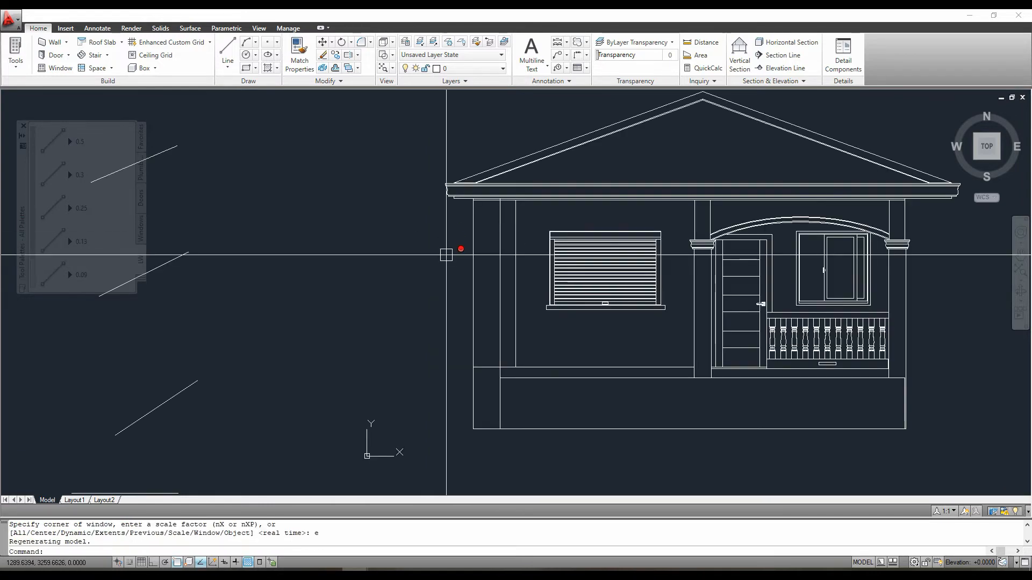
- Erase the four sample lines beside the elevation after zooming to extents
{"action": "scroll", "scroll_direction": "down", "scroll_amount": 3}
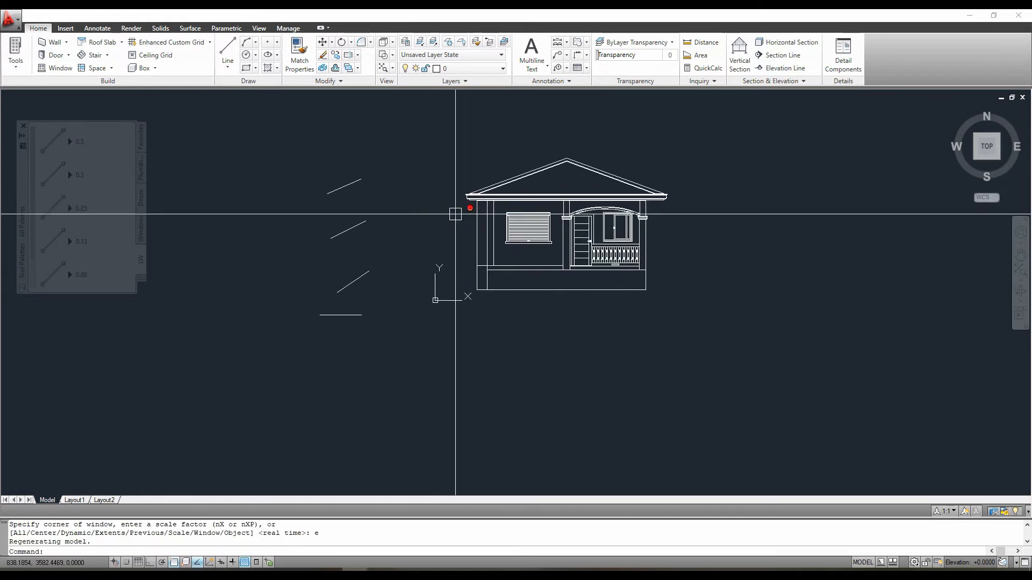
{"action": "left_click", "coordinate": [288, 28]}
{"action": "type", "text": "e"}
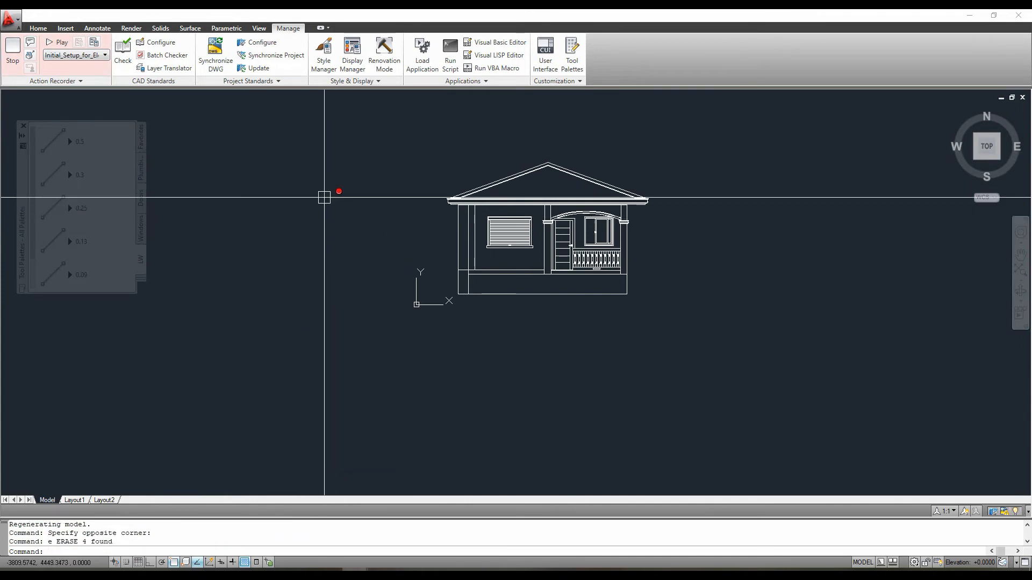
{"action": "mouse_move", "coordinate": [325, 166]}
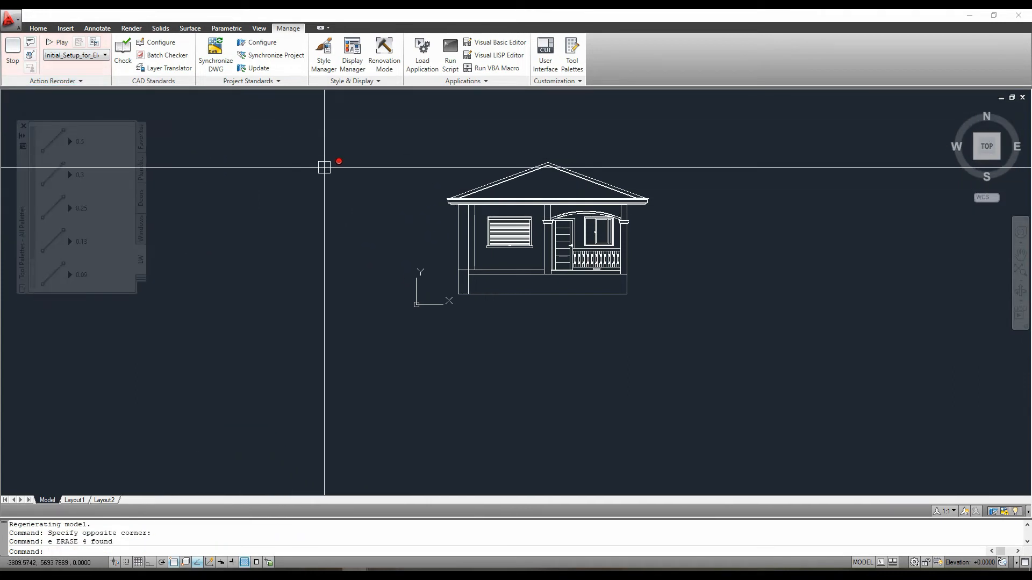
- Set Drawing Setup units to Millimeters via UNITS and save the drawing with Ctrl+S
{"action": "type", "text": "units"}
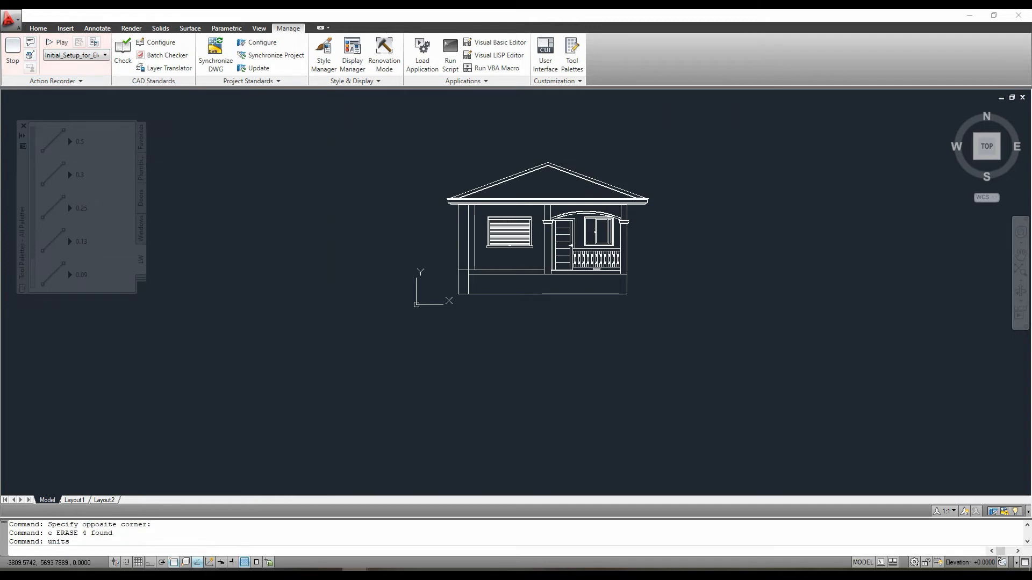
{"action": "left_click", "coordinate": [332, 145]}
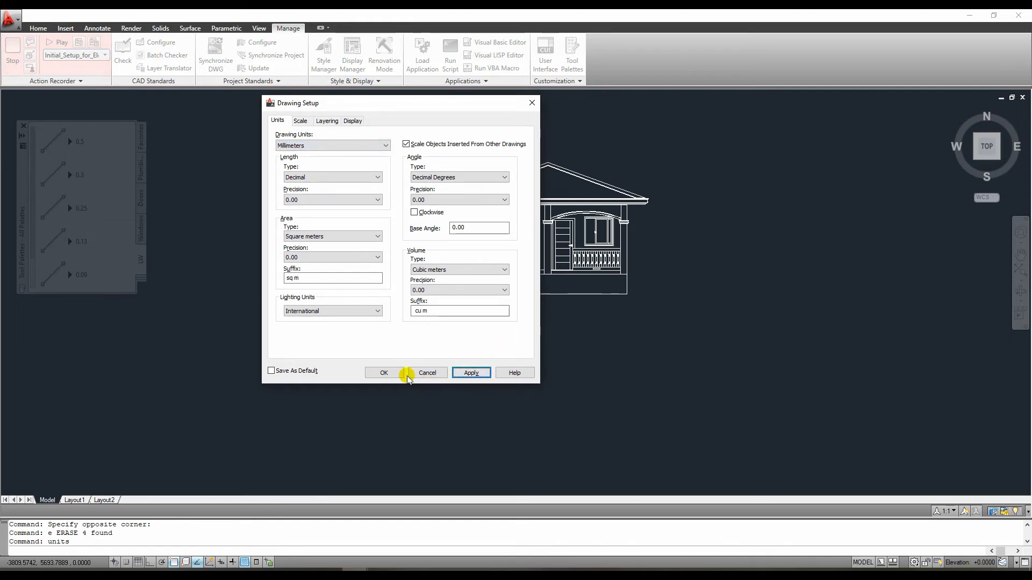
{"action": "left_click", "coordinate": [384, 373]}
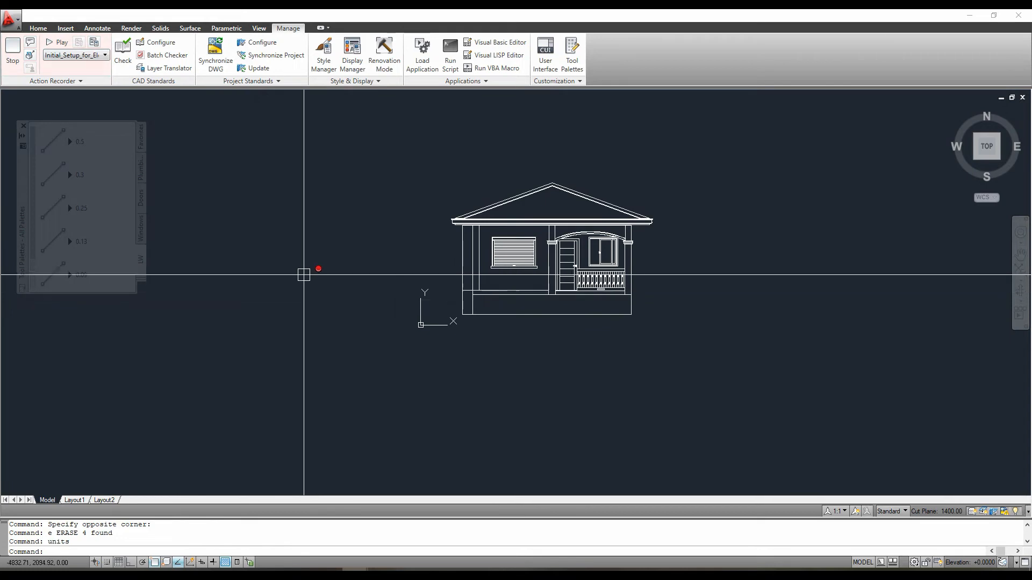
{"action": "mouse_move", "coordinate": [322, 240]}
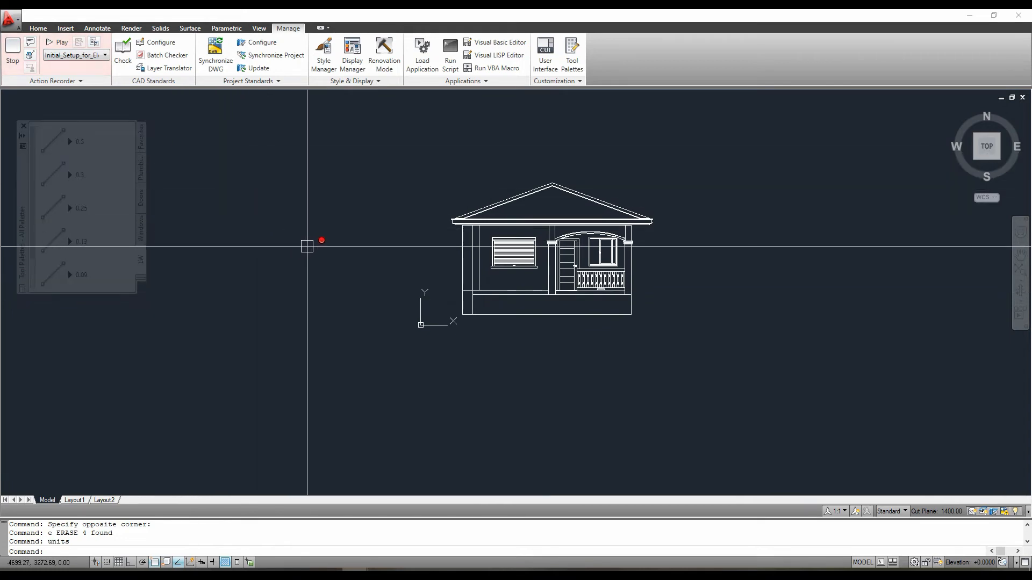
{"action": "key", "text": "ctrl+s"}
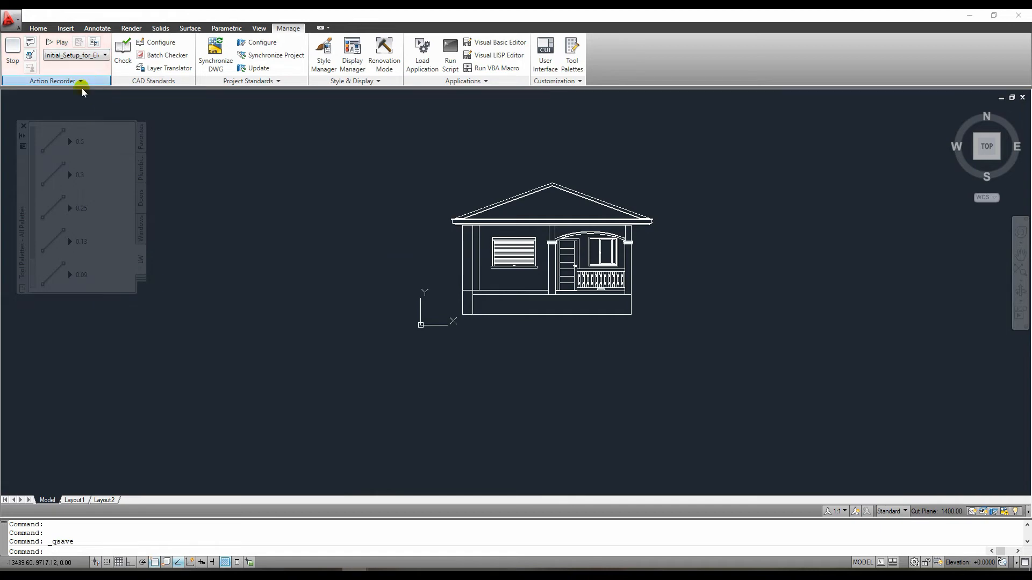
- Stop the Action Recorder after reviewing the recorded action list
{"action": "left_click", "coordinate": [80, 81]}
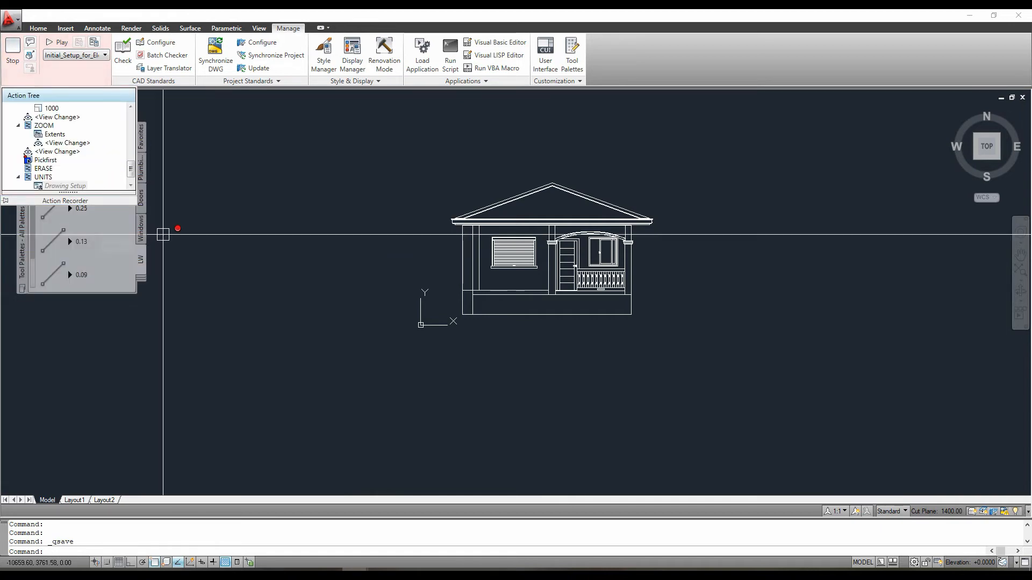
{"action": "left_click", "coordinate": [12, 51]}
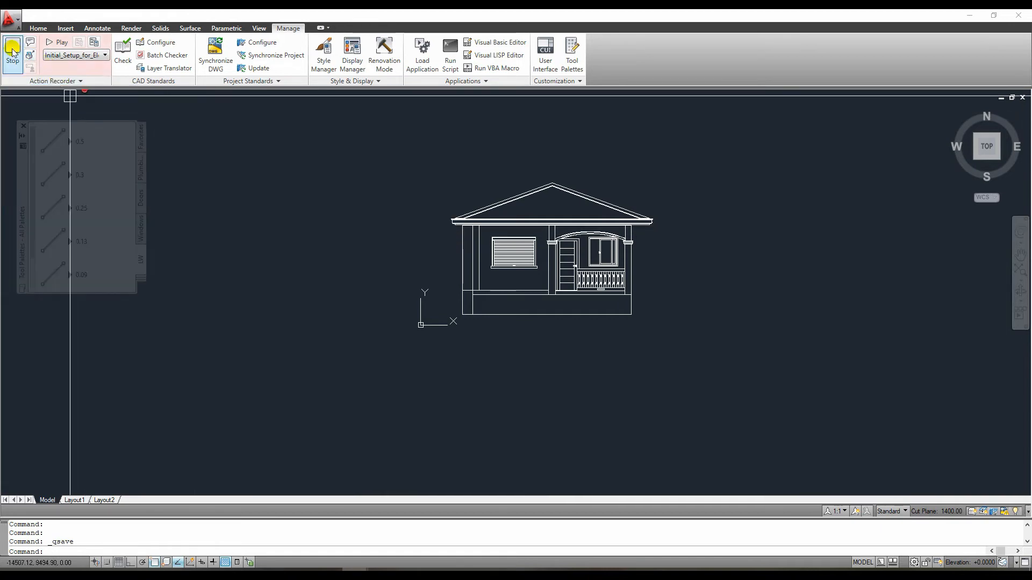
{"action": "left_click", "coordinate": [11, 54]}
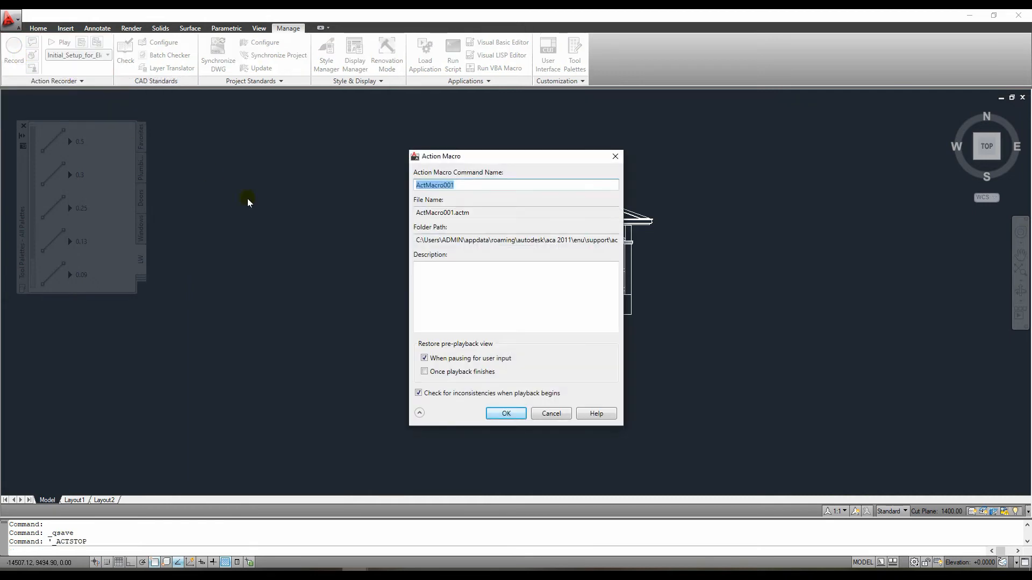
- Name the action macro elev_setting and save it
{"action": "type", "text": "fro"}
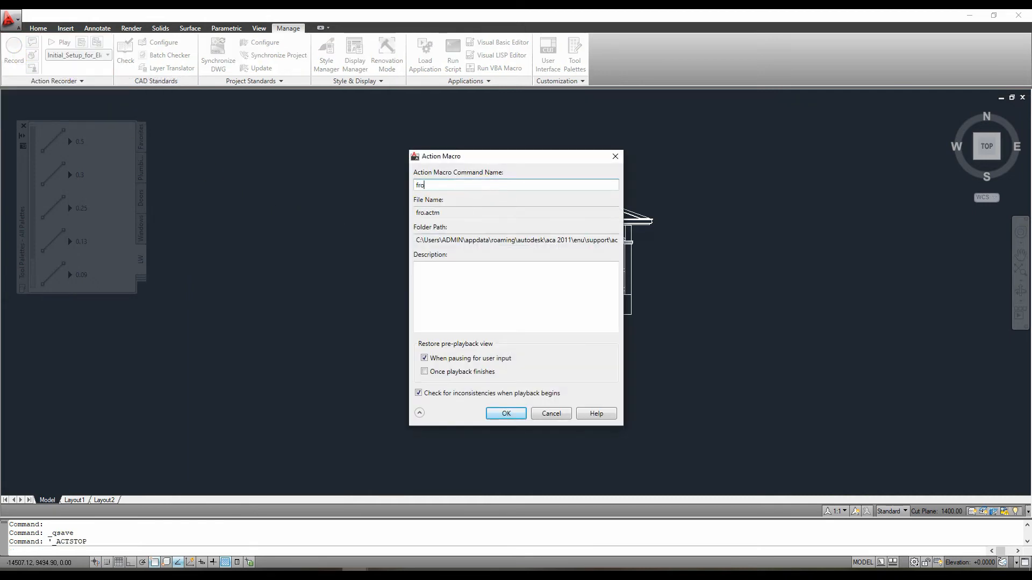
{"action": "type", "text": "eleve"}
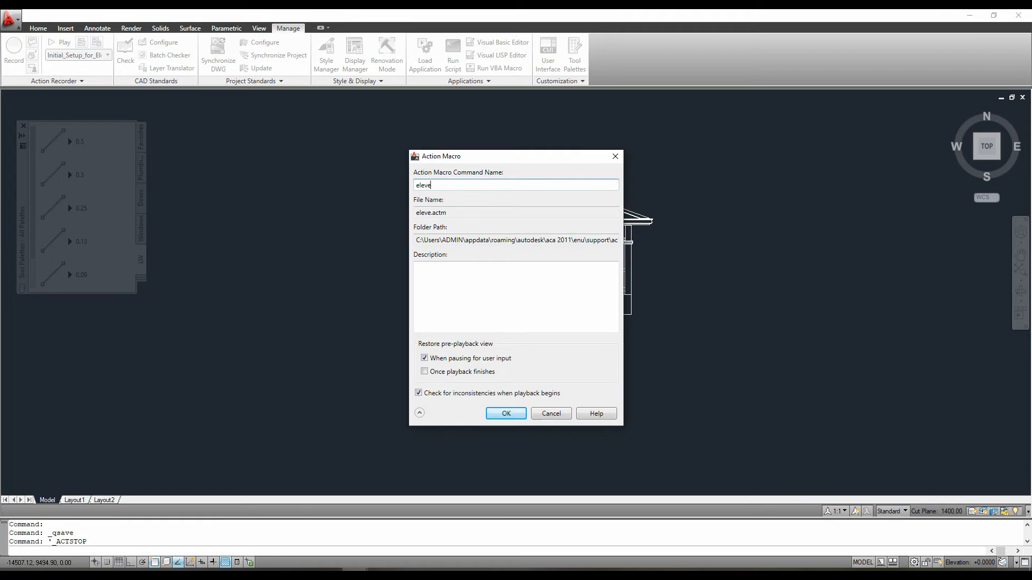
{"action": "type", "text": "_"}
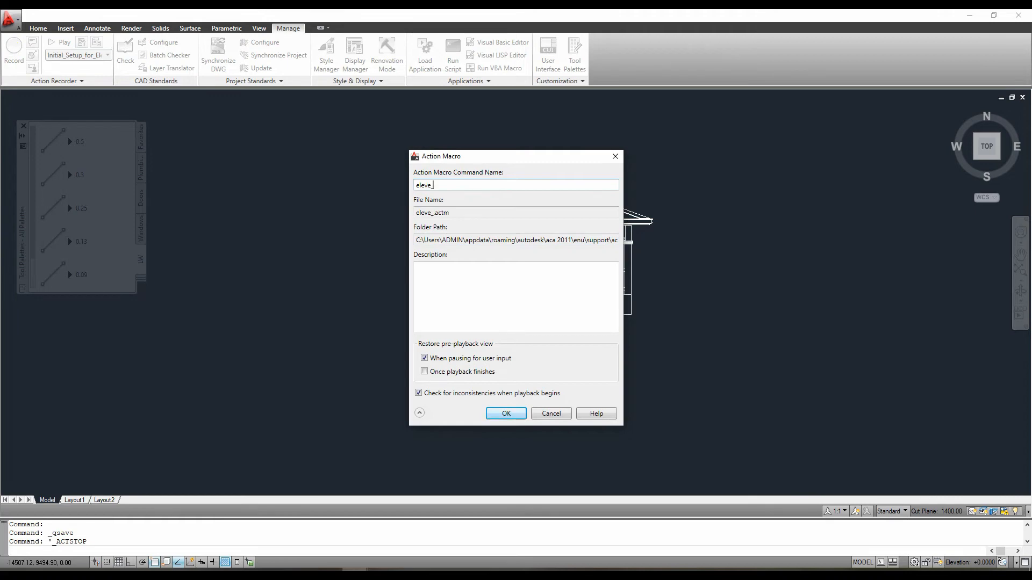
{"action": "type", "text": "settin"}
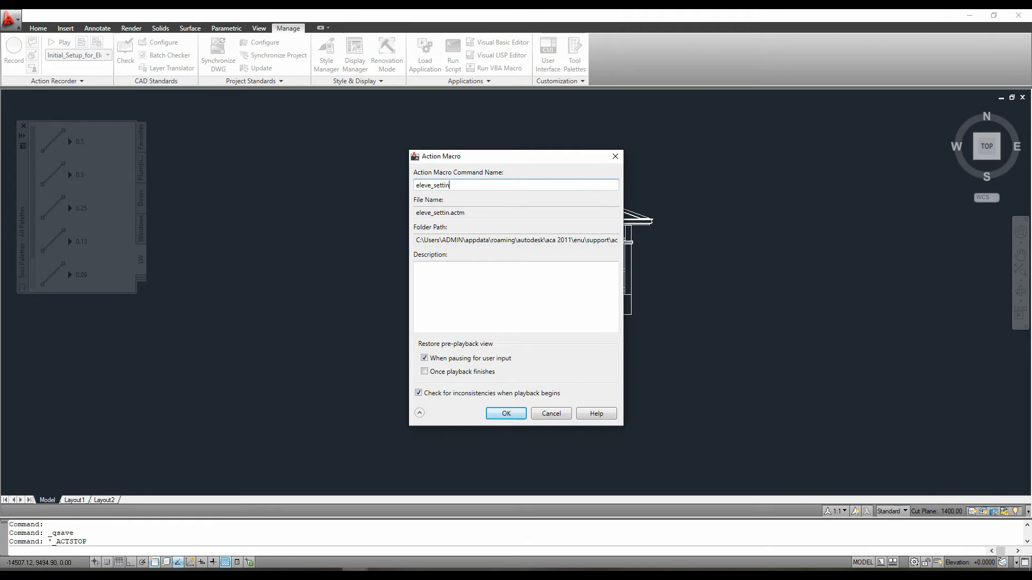
{"action": "type", "text": "g"}
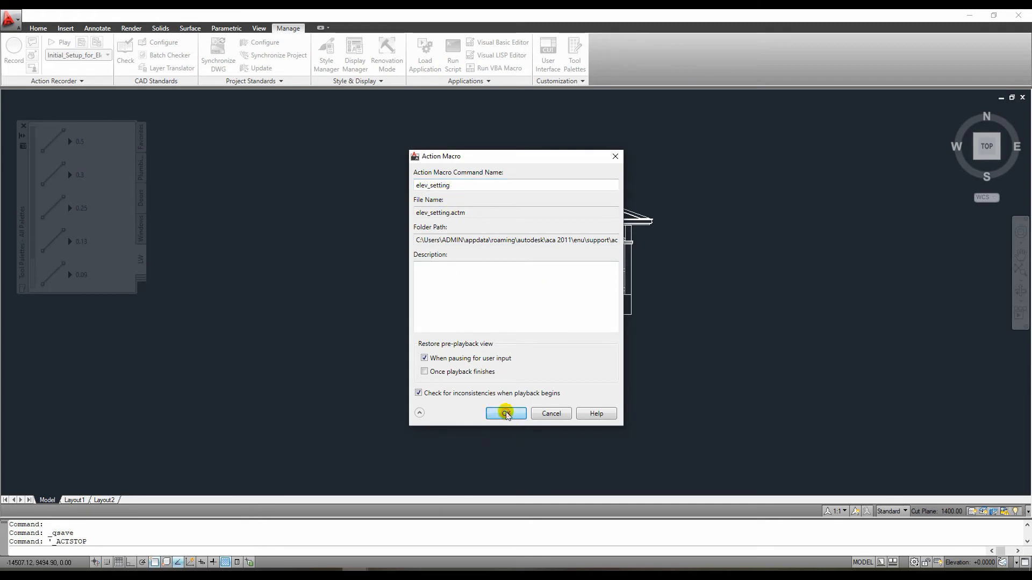
{"action": "left_click", "coordinate": [505, 413]}
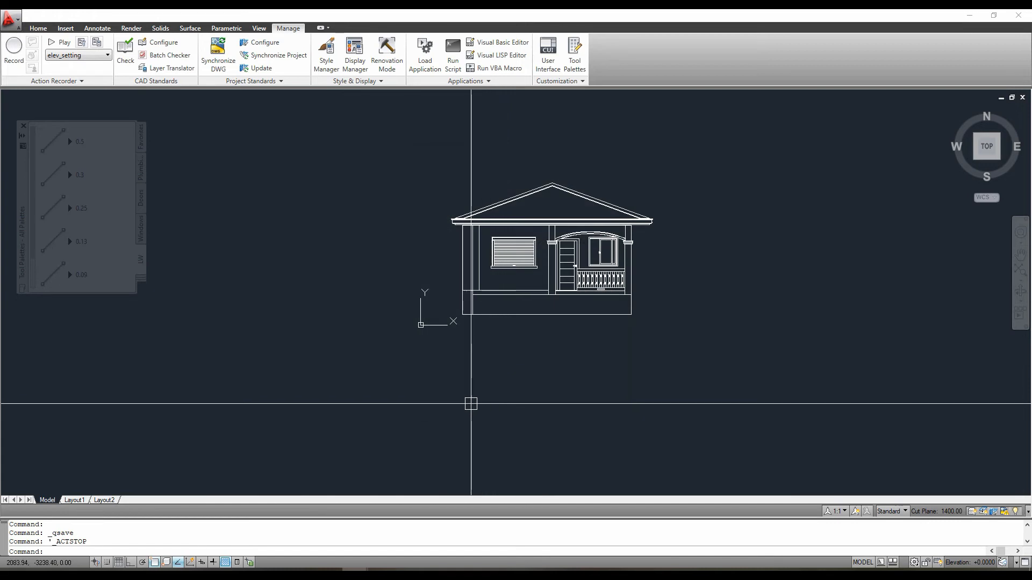
{"action": "mouse_move", "coordinate": [454, 350]}
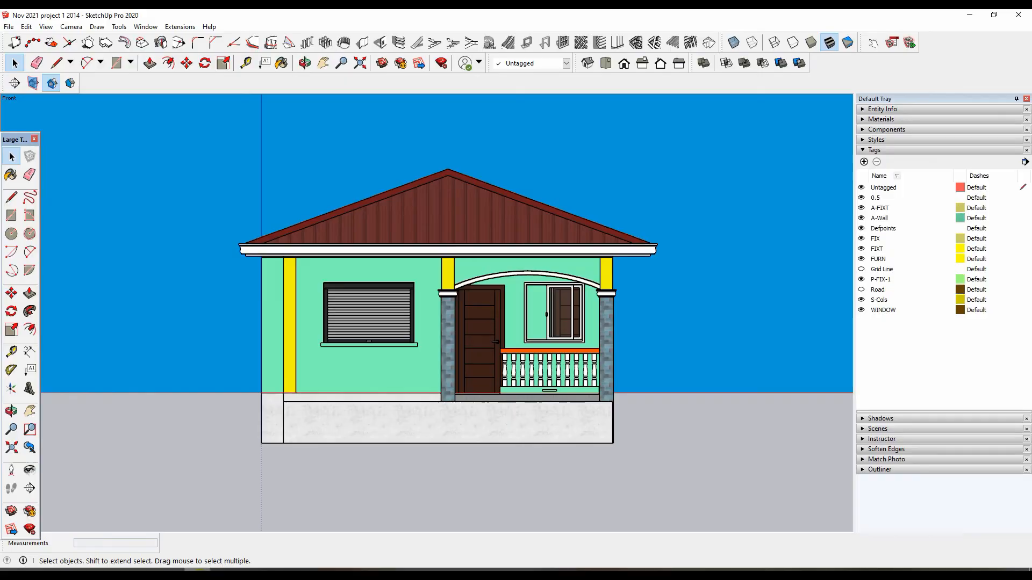
{"action": "mouse_move", "coordinate": [641, 64]}
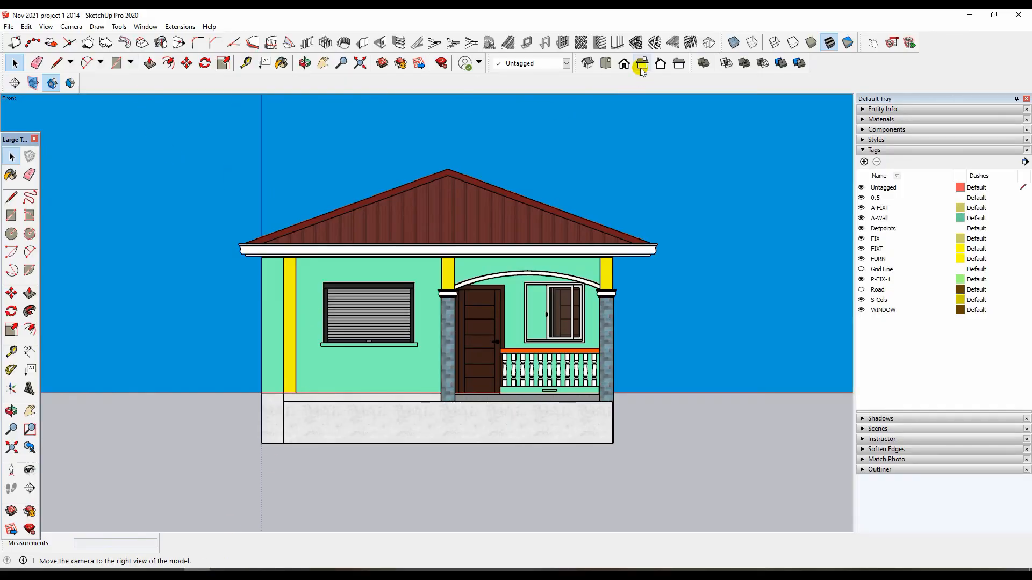
- Switch to the Right standard view and export it as a 2D AutoCAD DWG named right
{"action": "left_click", "coordinate": [641, 63]}
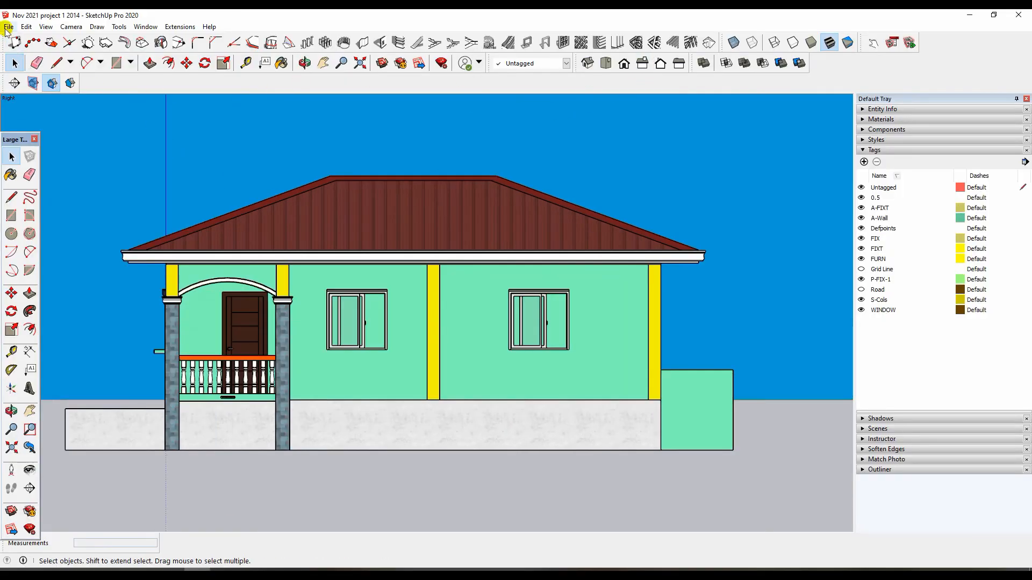
{"action": "left_click", "coordinate": [8, 26]}
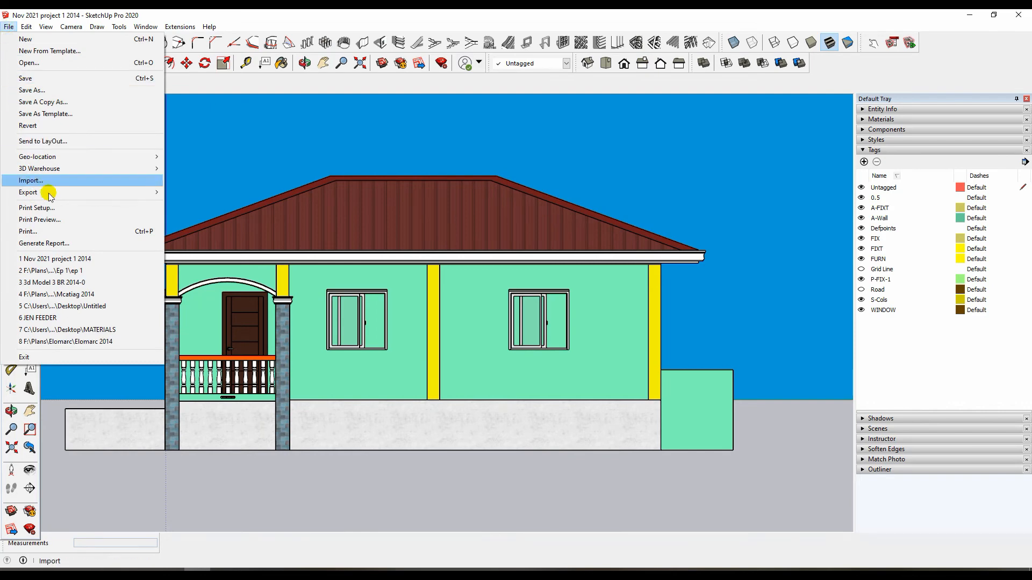
{"action": "left_click", "coordinate": [30, 180]}
{"action": "type", "text": "rigth"}
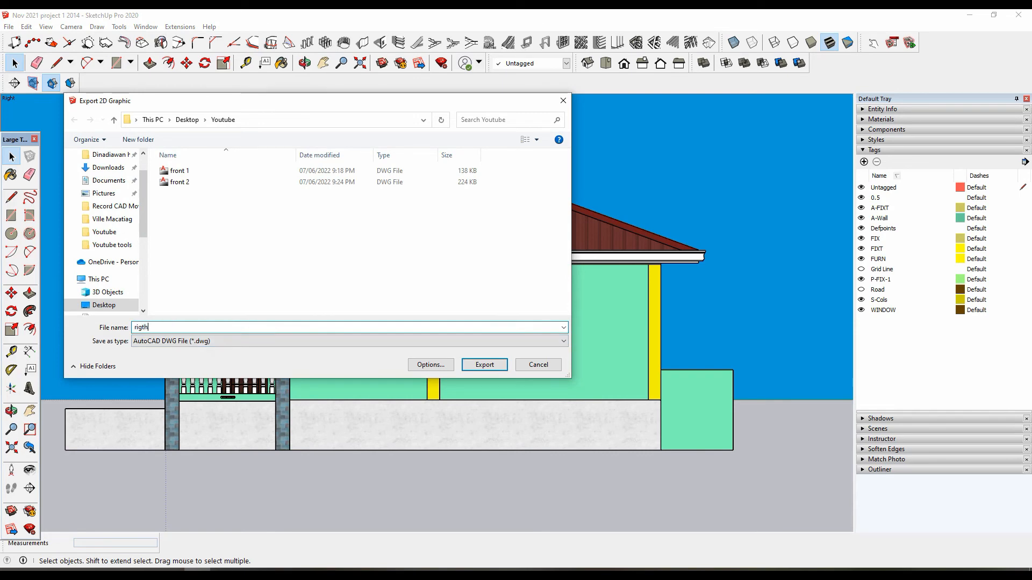
{"action": "left_click", "coordinate": [483, 365]}
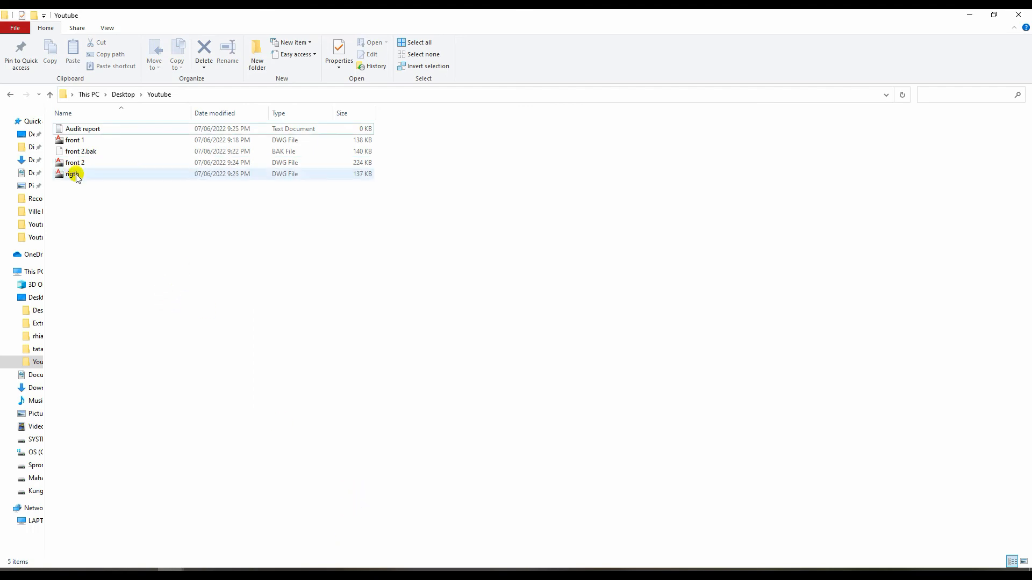
- Open the exported right DWG in AutoCAD, continuing past the non-Autodesk warning, and start replaying elev_setting
{"action": "double_click", "coordinate": [73, 173]}
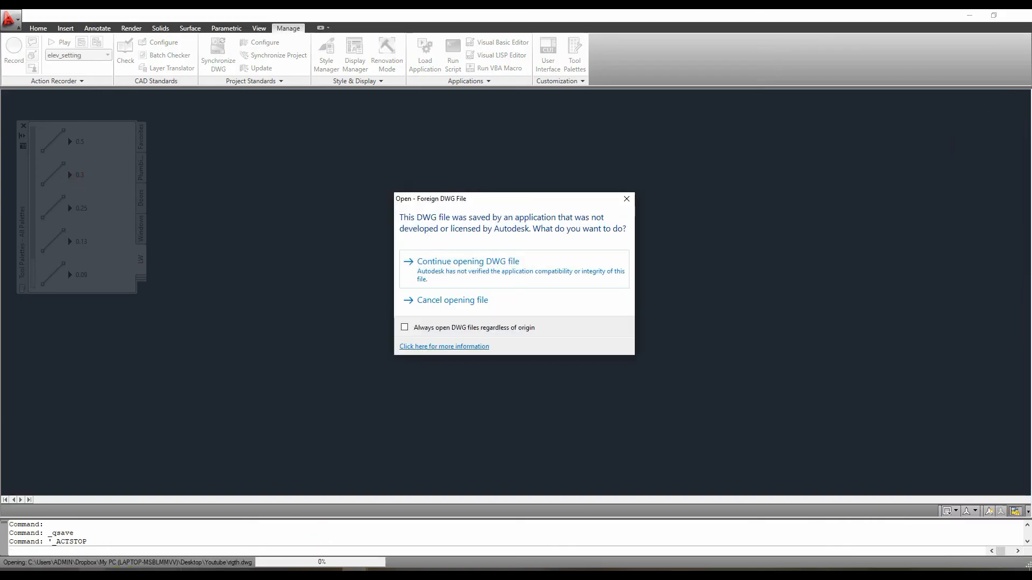
{"action": "left_click", "coordinate": [468, 261]}
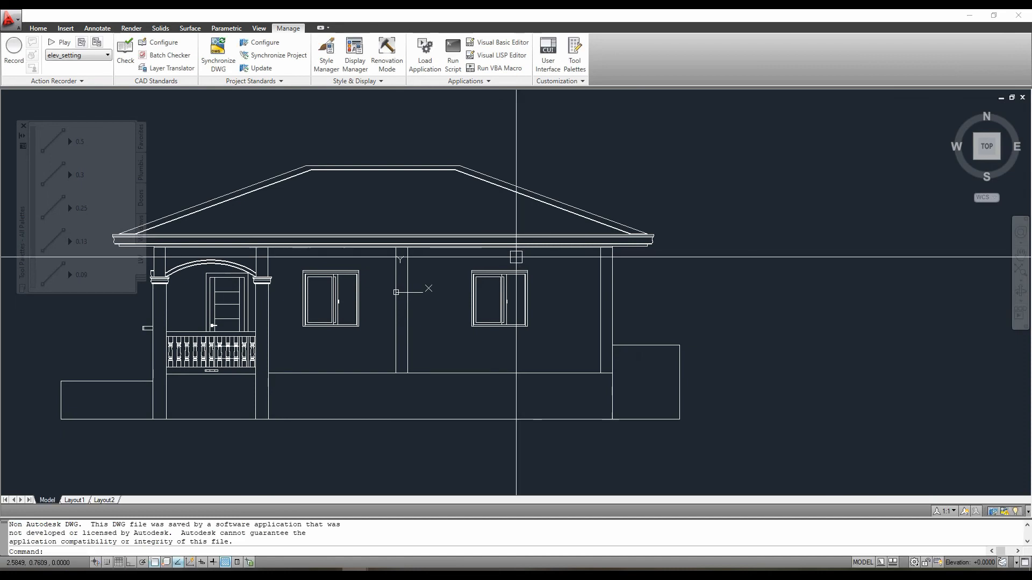
{"action": "scroll", "scroll_direction": "down", "scroll_amount": 3}
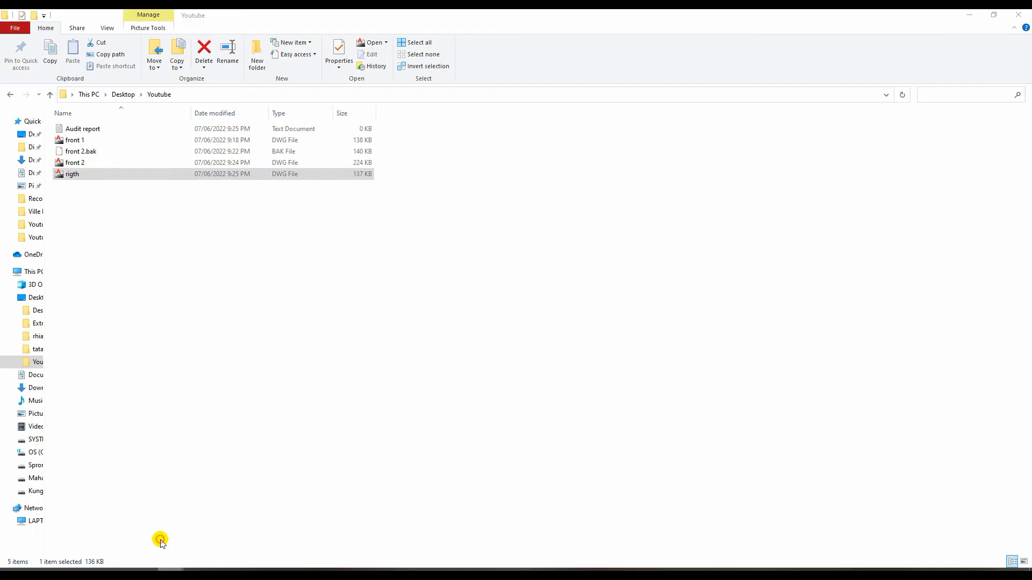
{"action": "double_click", "coordinate": [72, 174]}
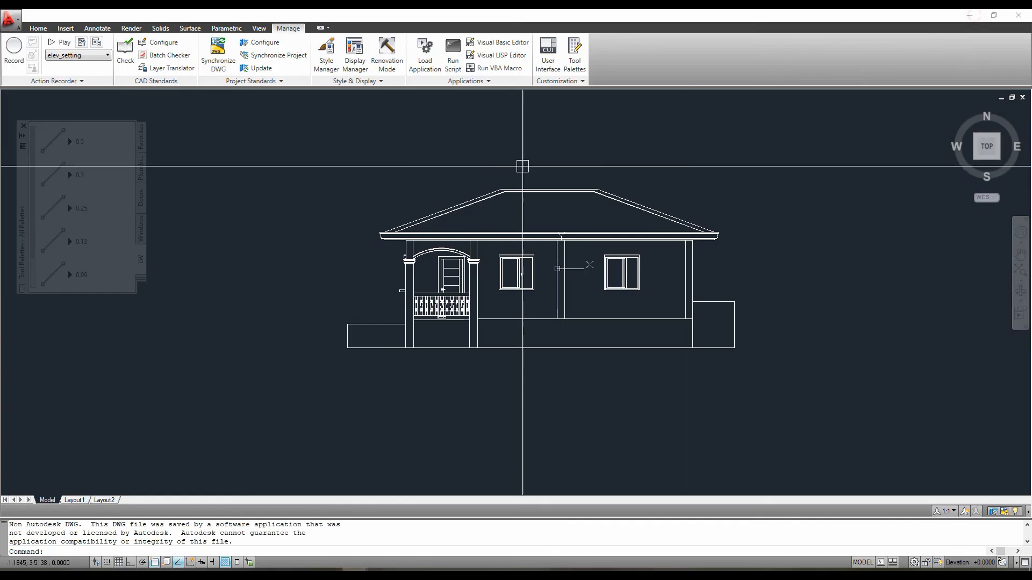
{"action": "left_click", "coordinate": [107, 54]}
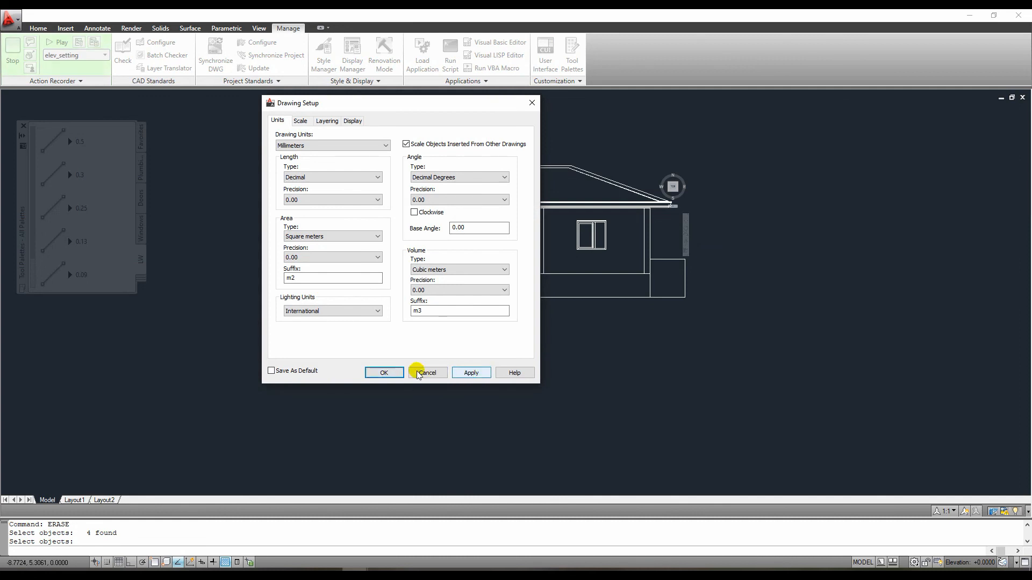
- Accept the Drawing Setup units during playback and close the playback-complete notice
{"action": "left_click", "coordinate": [386, 145]}
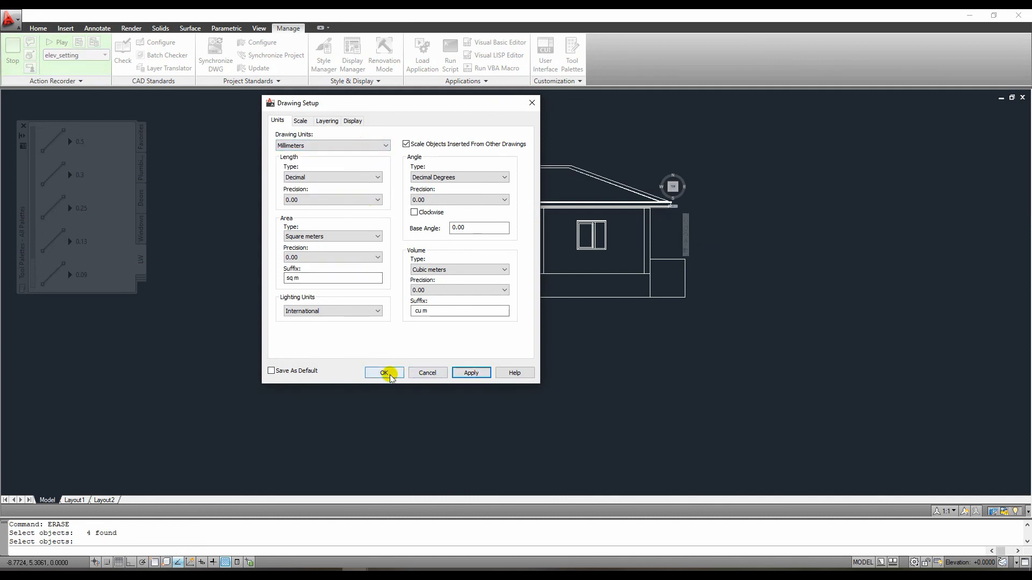
{"action": "left_click", "coordinate": [385, 373]}
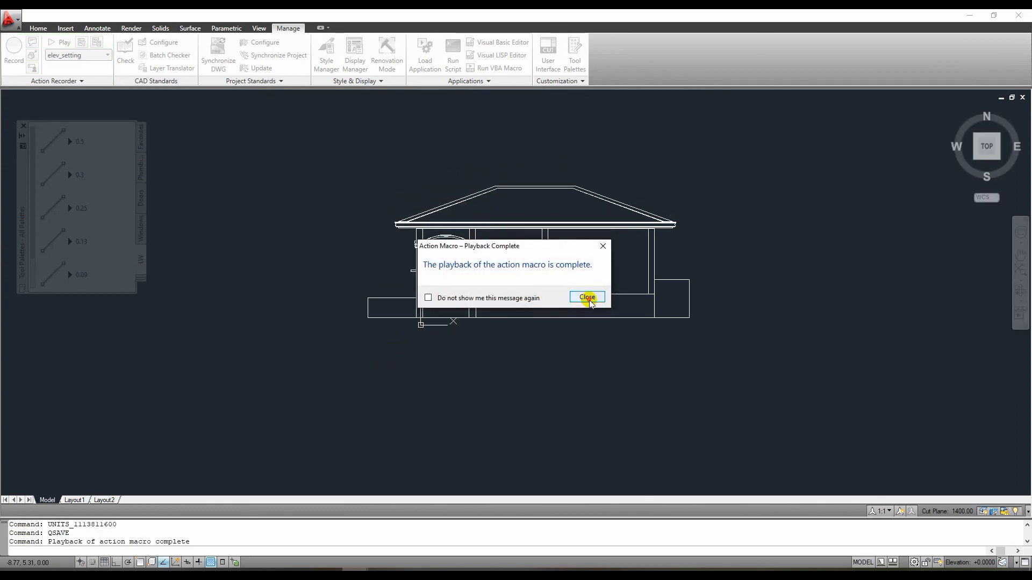
{"action": "left_click", "coordinate": [585, 297]}
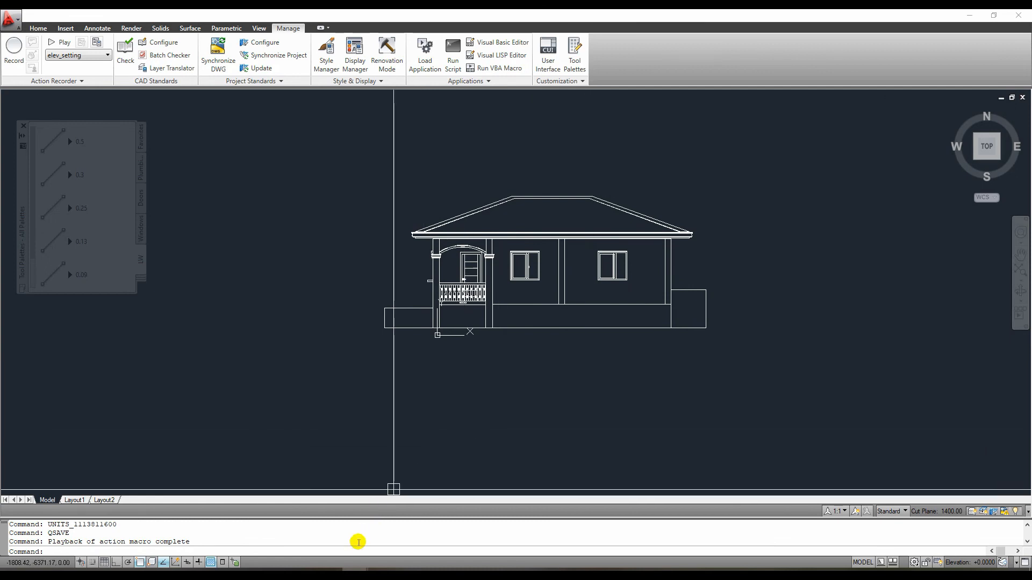
{"action": "mouse_move", "coordinate": [601, 374]}
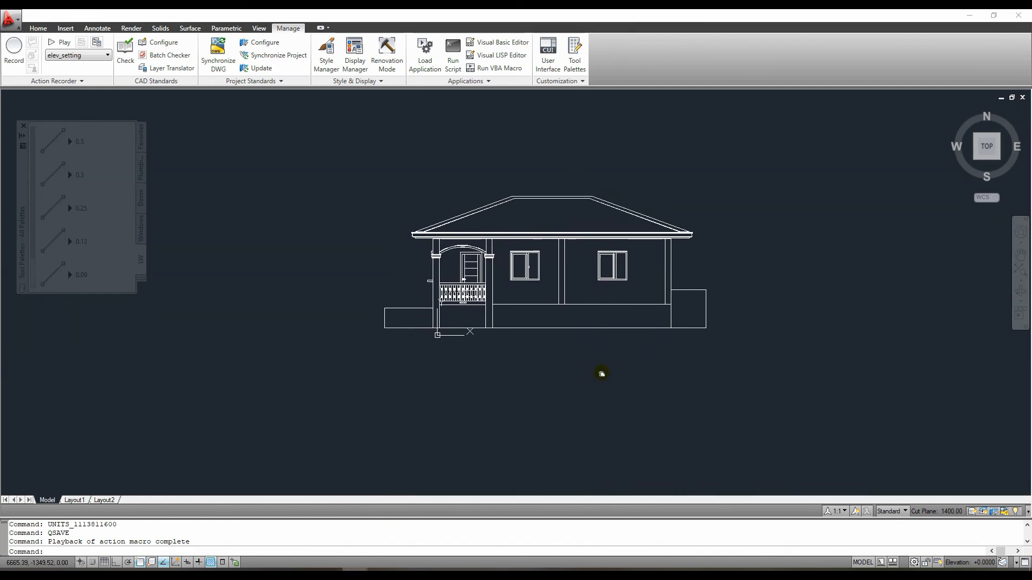
{"action": "mouse_move", "coordinate": [596, 366]}
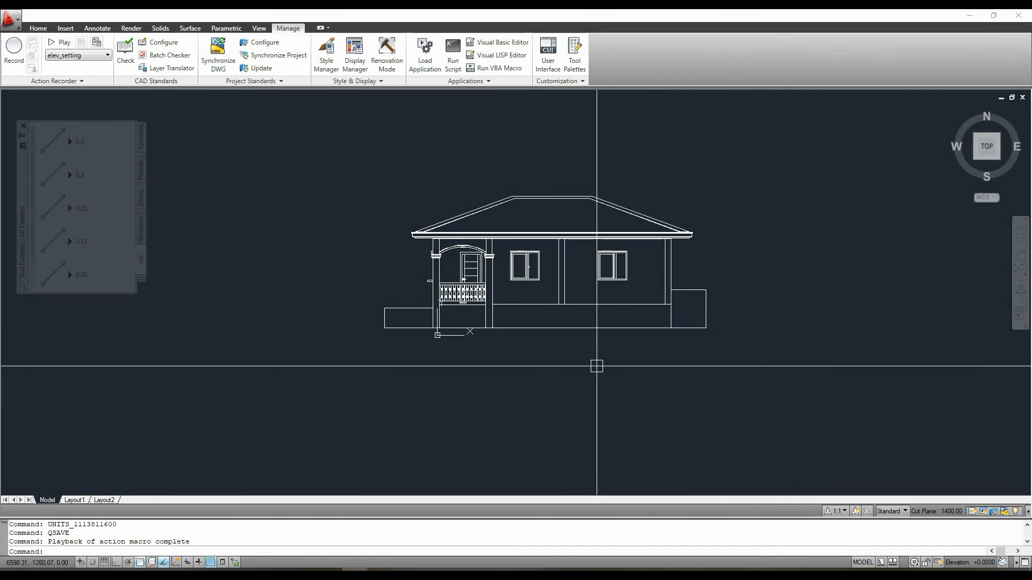